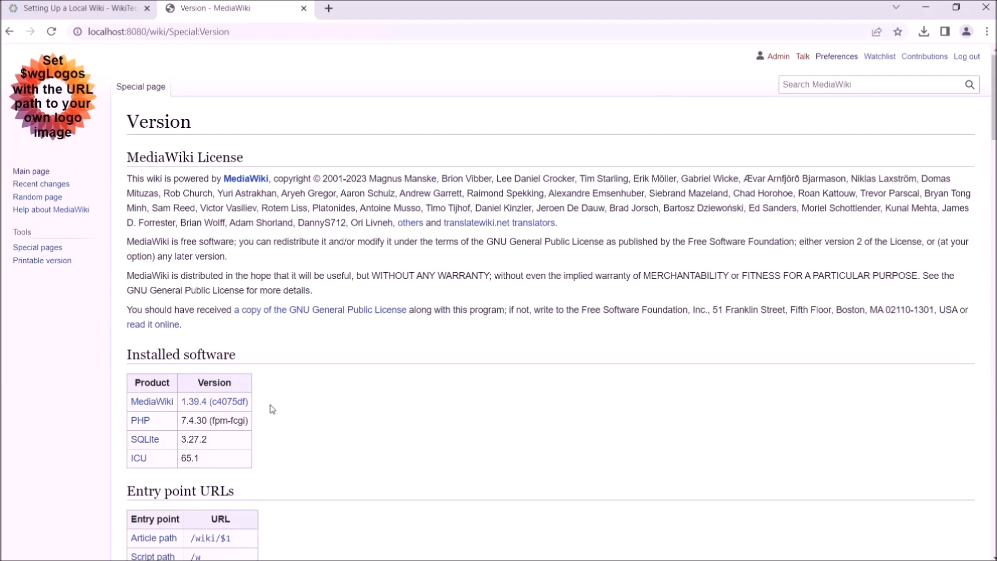
Read the WikiTeq guide's MediaWiki Extensions section, then return to the wiki's Version page
left_click(76, 8)
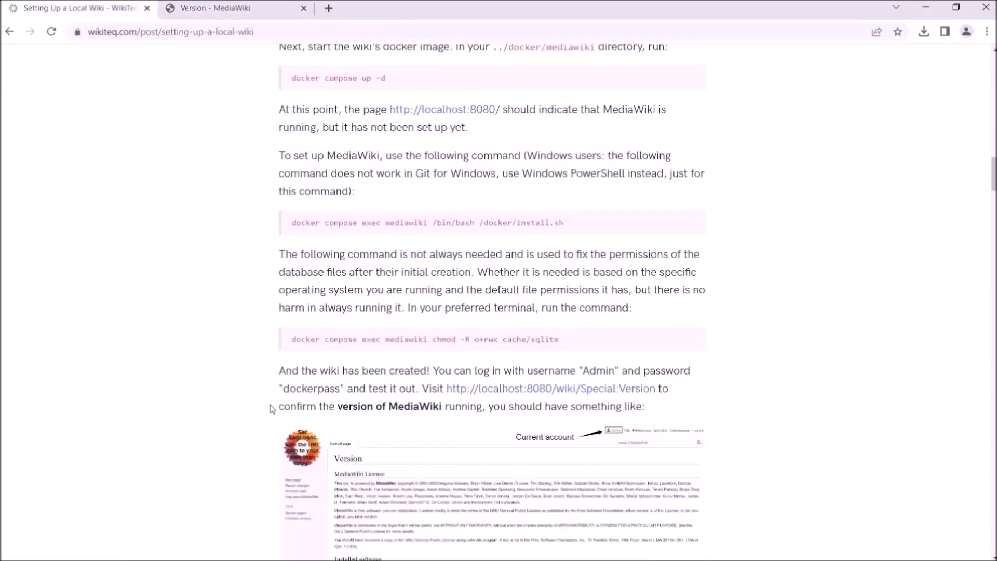
scroll("down", 3)
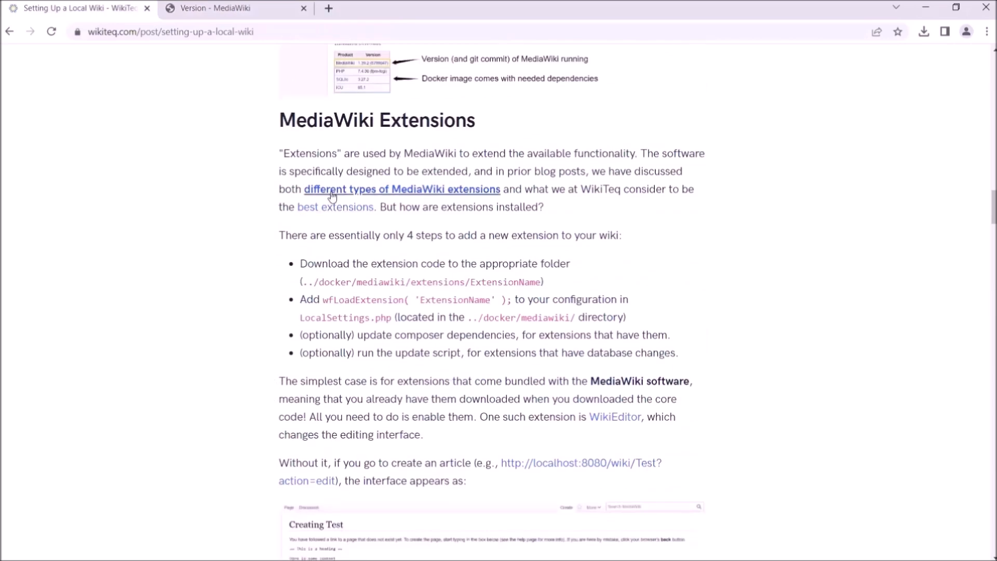
left_click(402, 189)
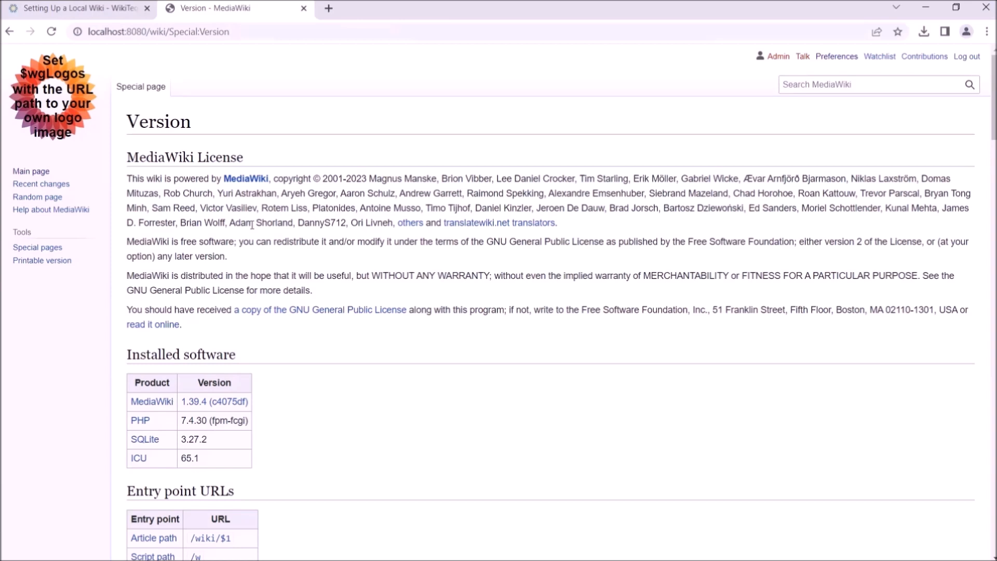
mouse_move(253, 229)
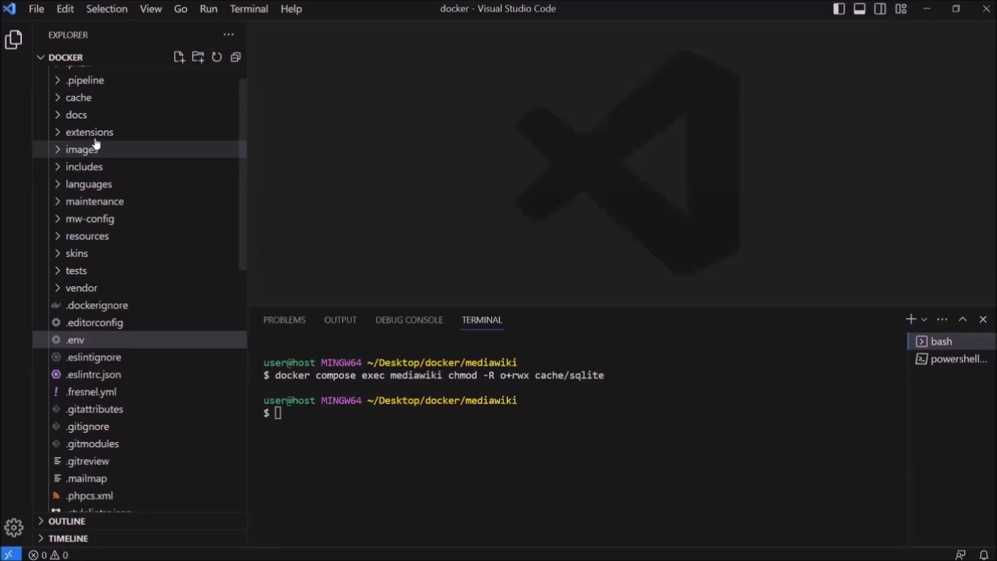
Expand the extensions folder to view bundled extensions like WikiEditor and VisualEditor
left_click(89, 131)
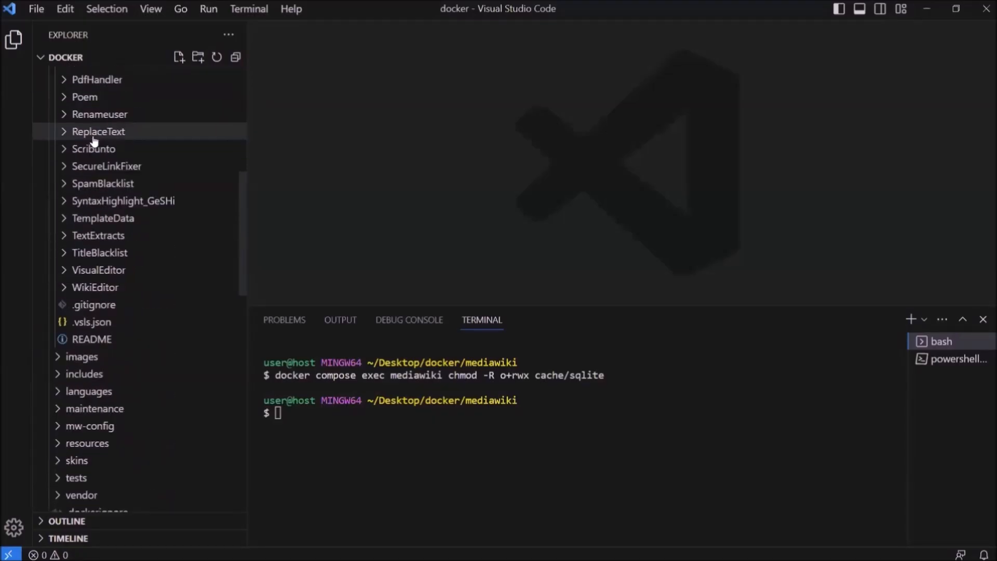
mouse_move(188, 287)
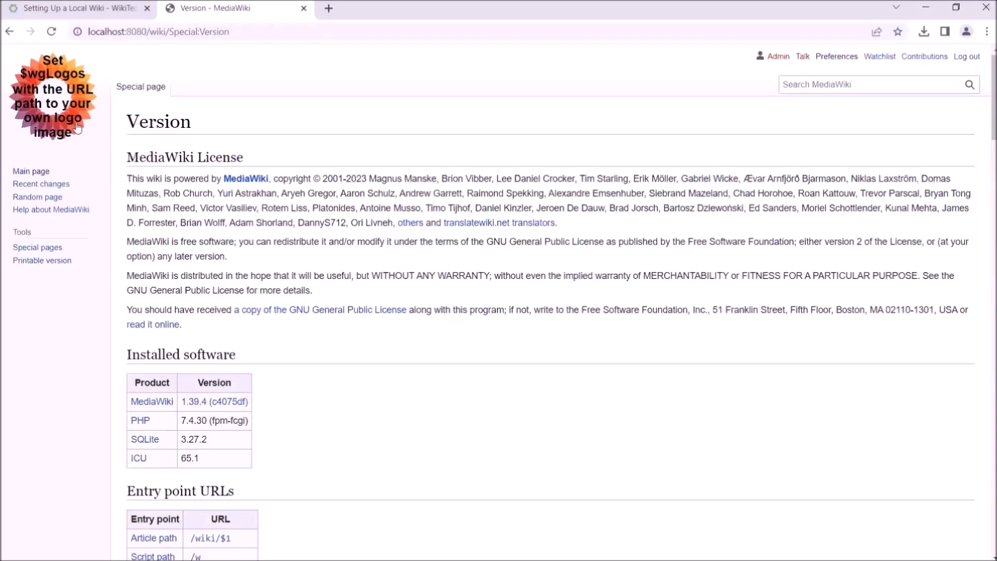
Open localhost:8080/wiki/Main_Page?action=edit in a new browser tab
left_click(485, 9)
type("localhost:8080/wiki/Main_Page?action=edit")
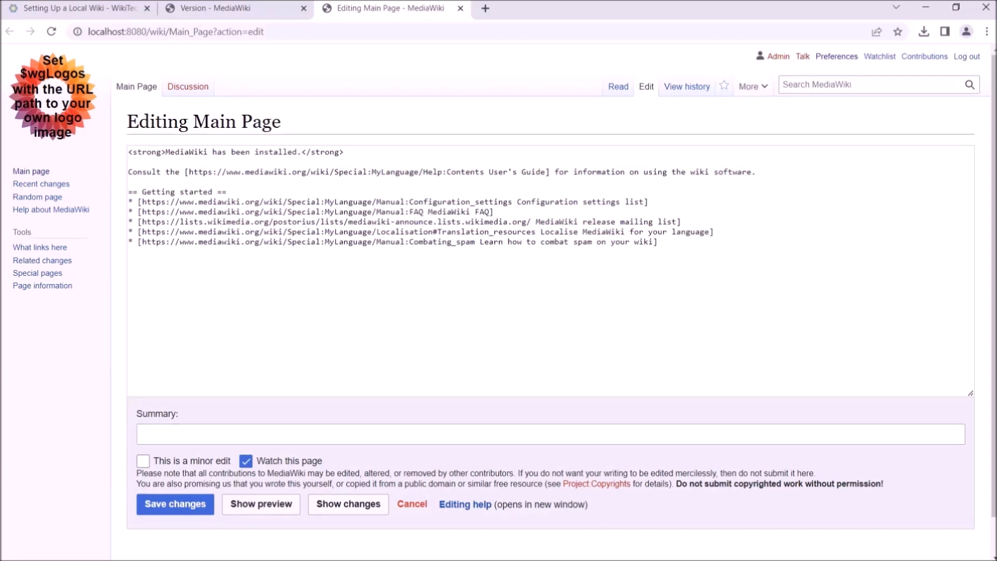
mouse_move(10, 461)
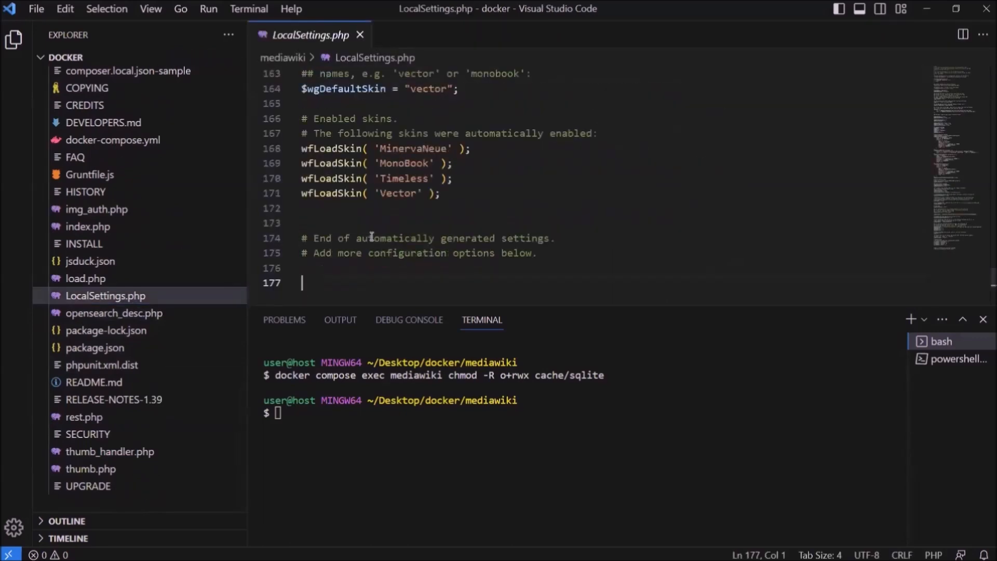
Add wfLoadExtension( 'WikiEditor' ); to the end of LocalSettings.php
type("wfLoadExtension(")
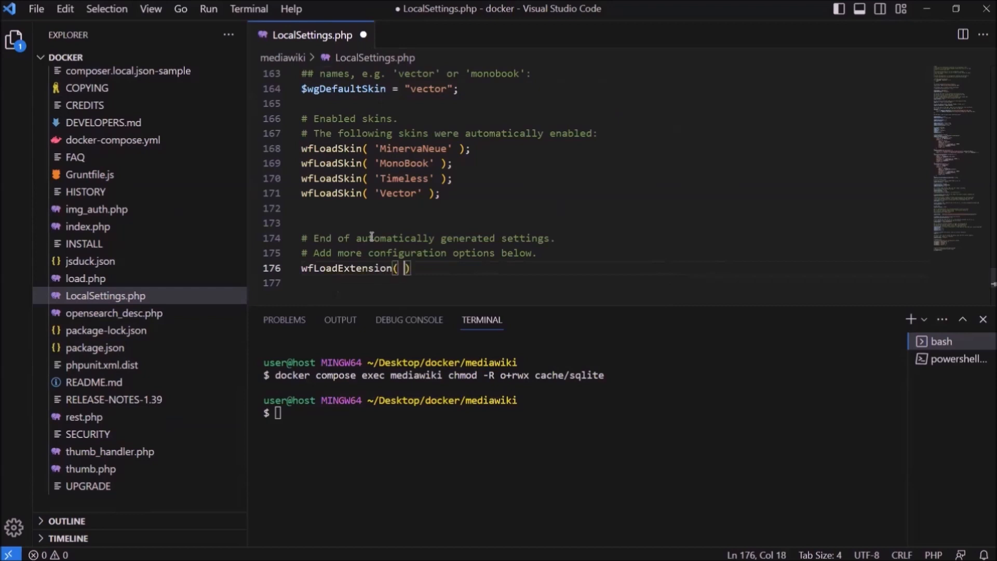
type("'WikiEditor'")
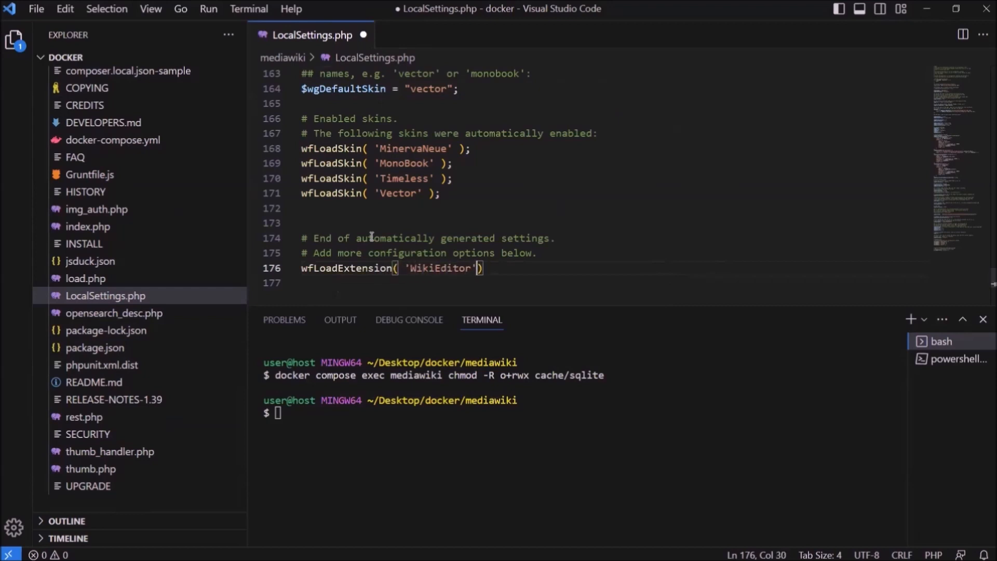
type(");")
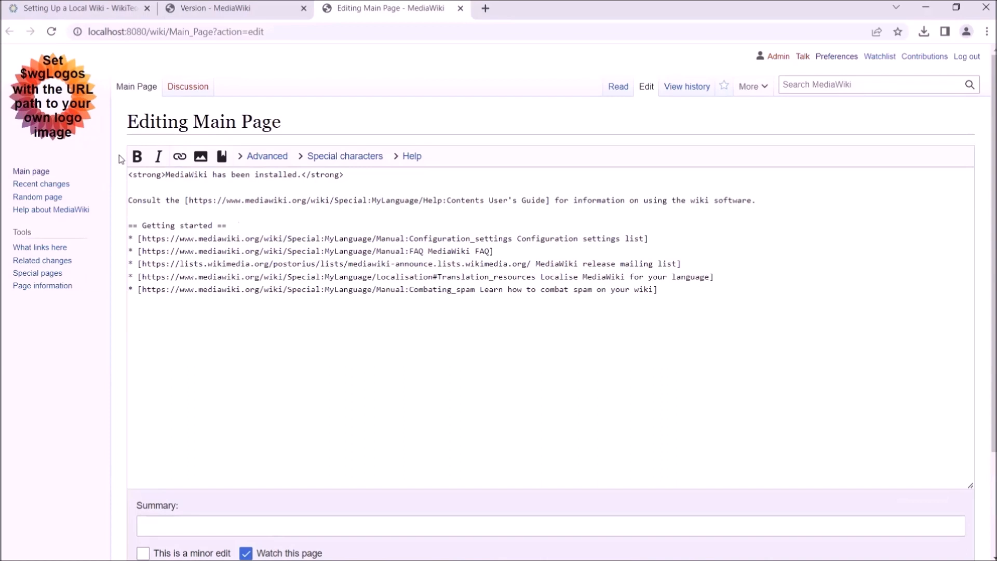
Return to the wiki's Version page and scroll through its contents
left_click(235, 8)
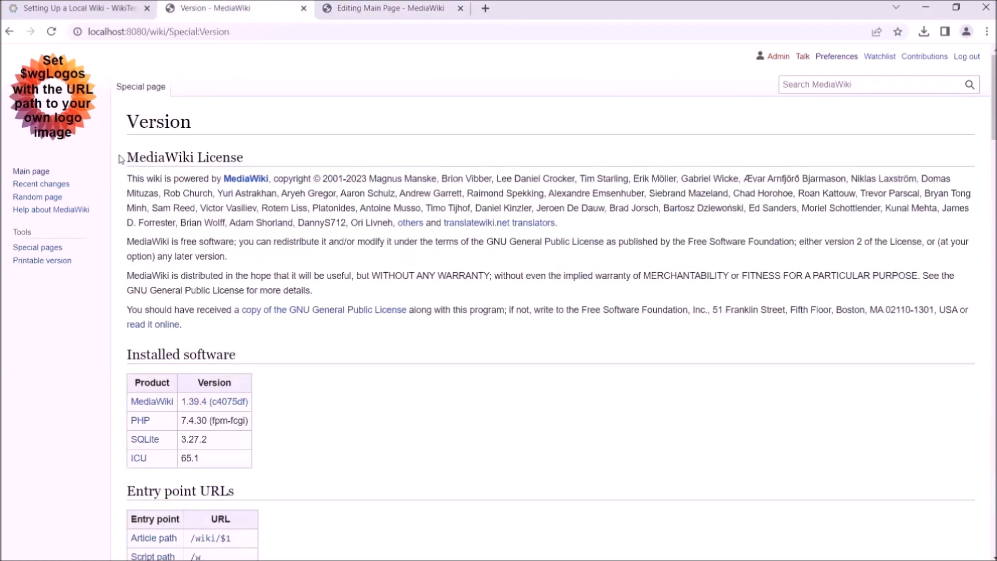
left_click(51, 31)
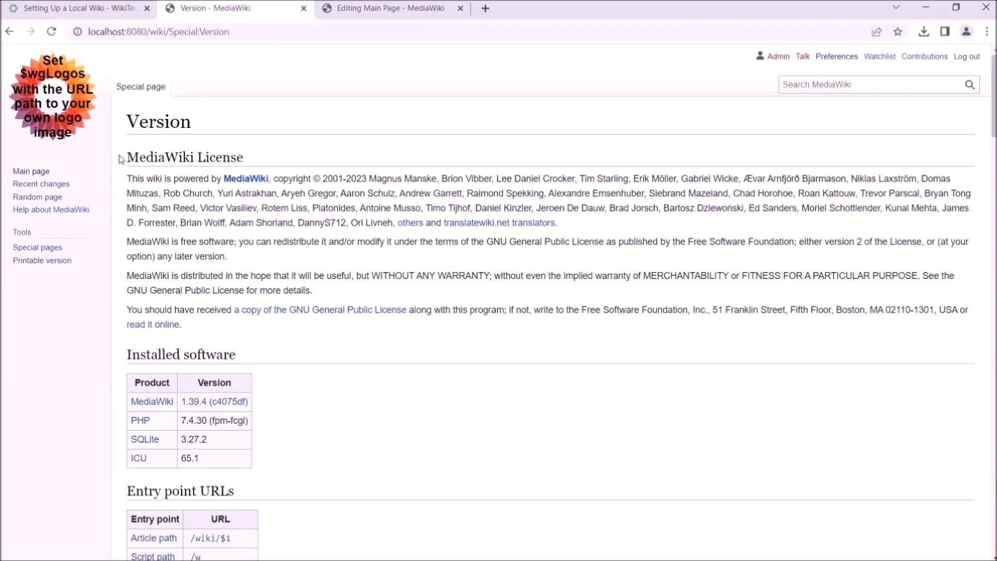
scroll("down", 3)
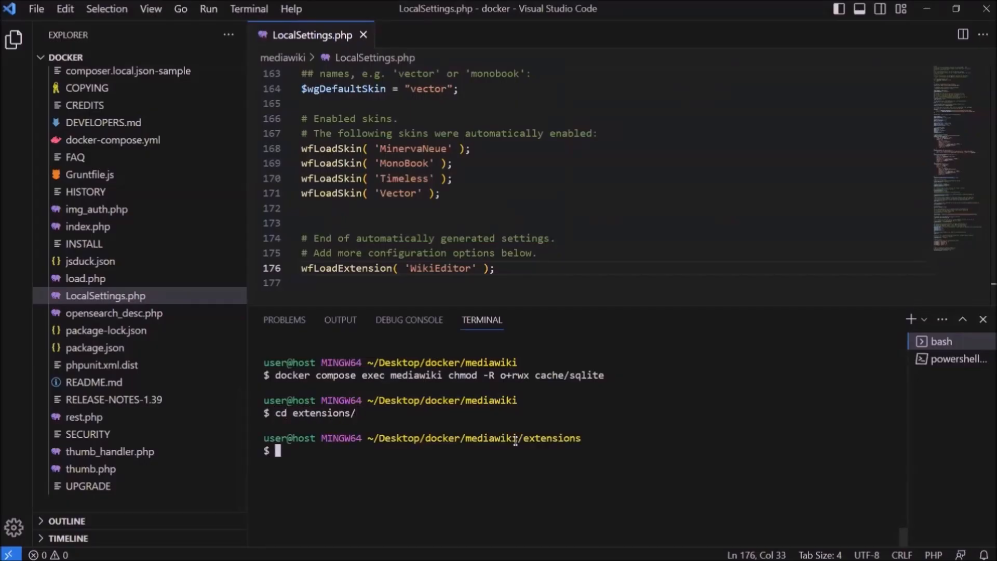
type("git clone")
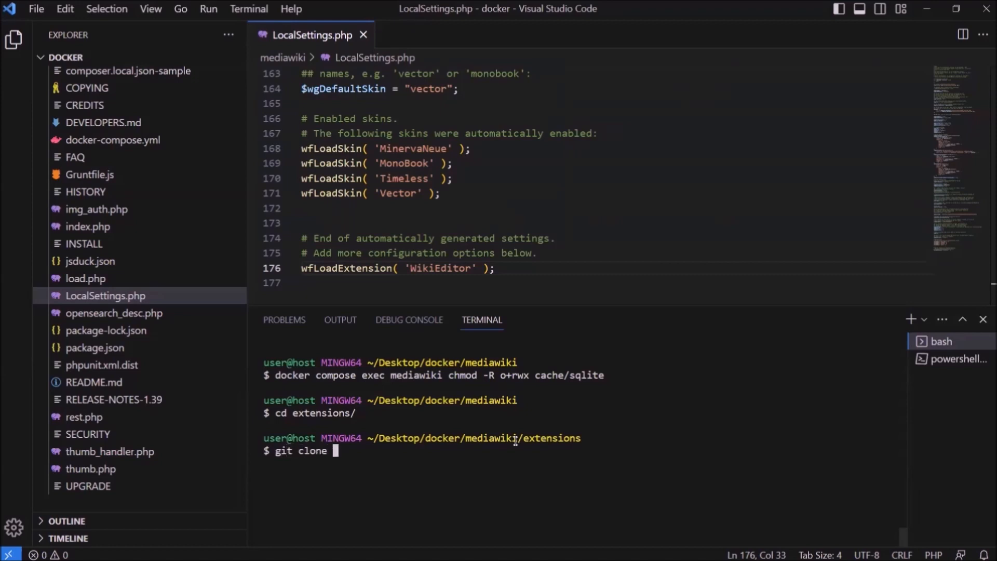
type("https://ger")
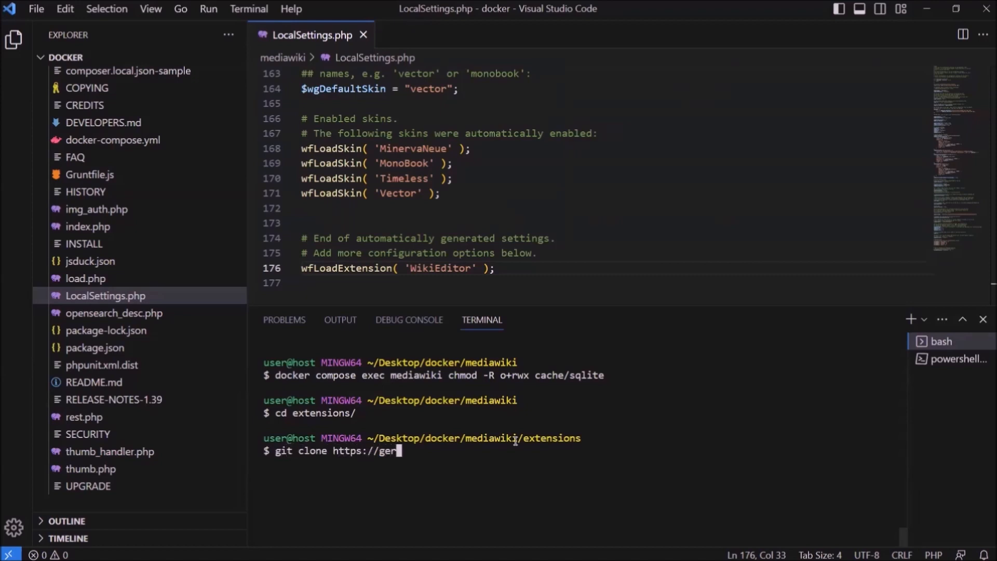
type("rit.wikimedia.")
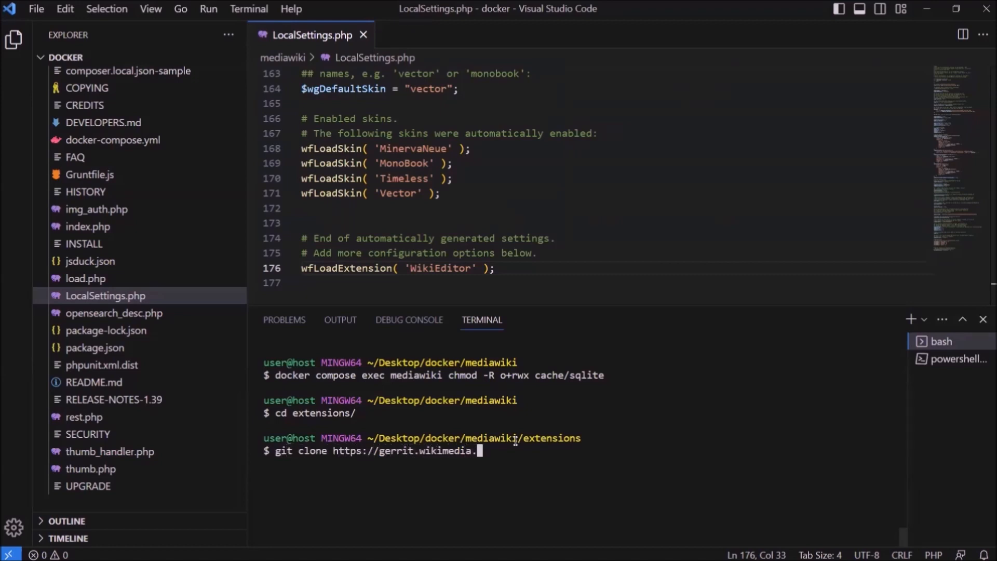
type("org/r/mediawik")
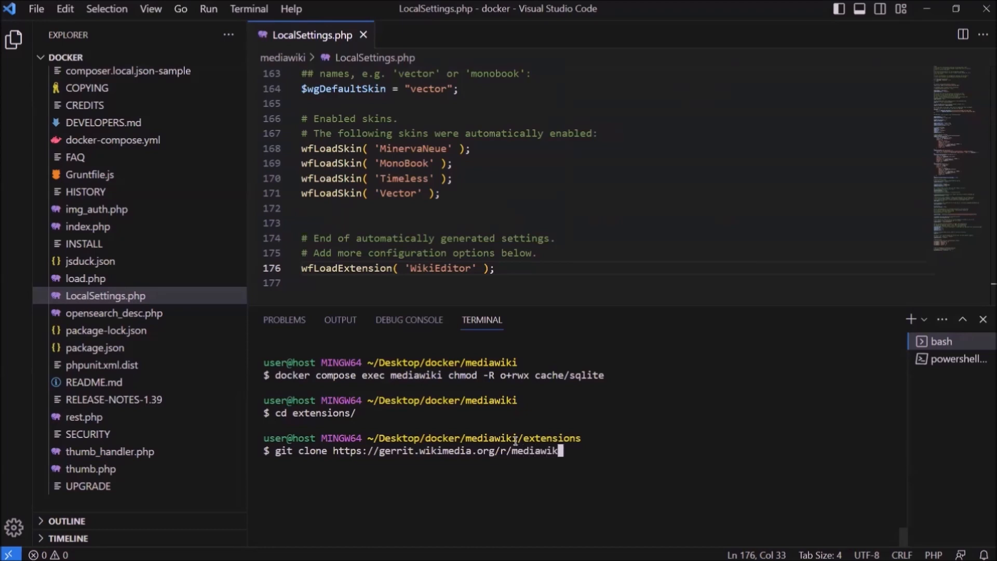
type("/extensions/C")
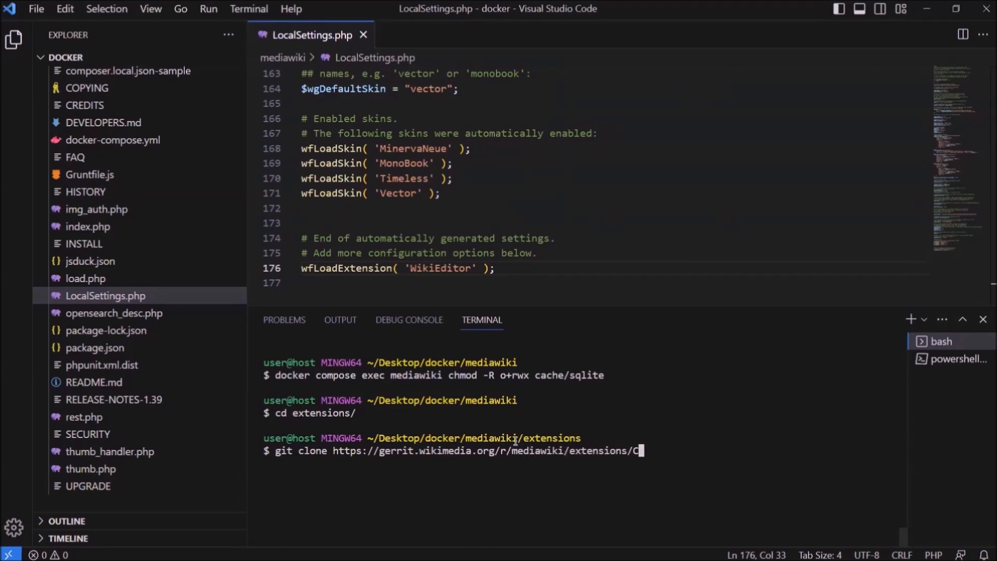
type("heckUser")
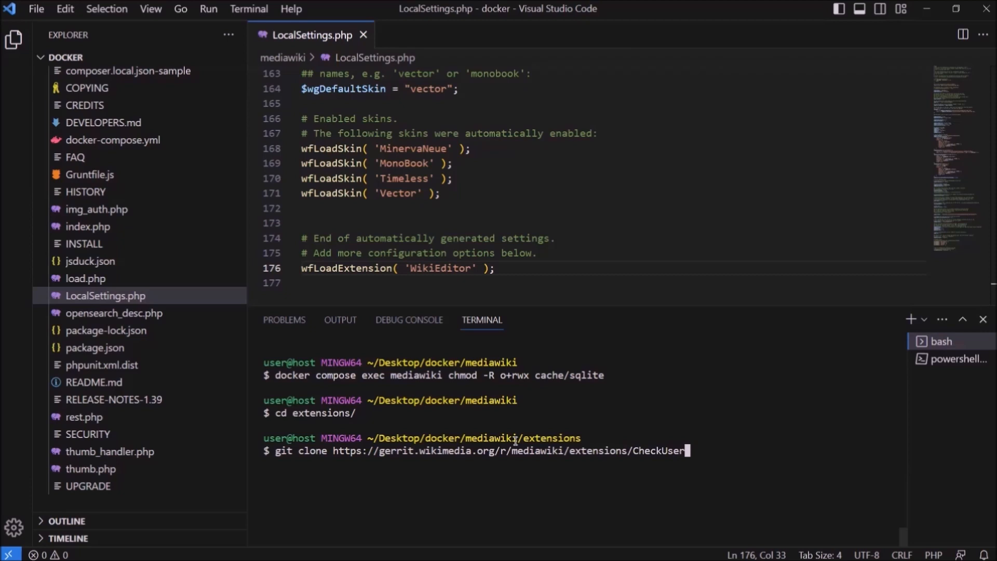
mouse_move(158, 297)
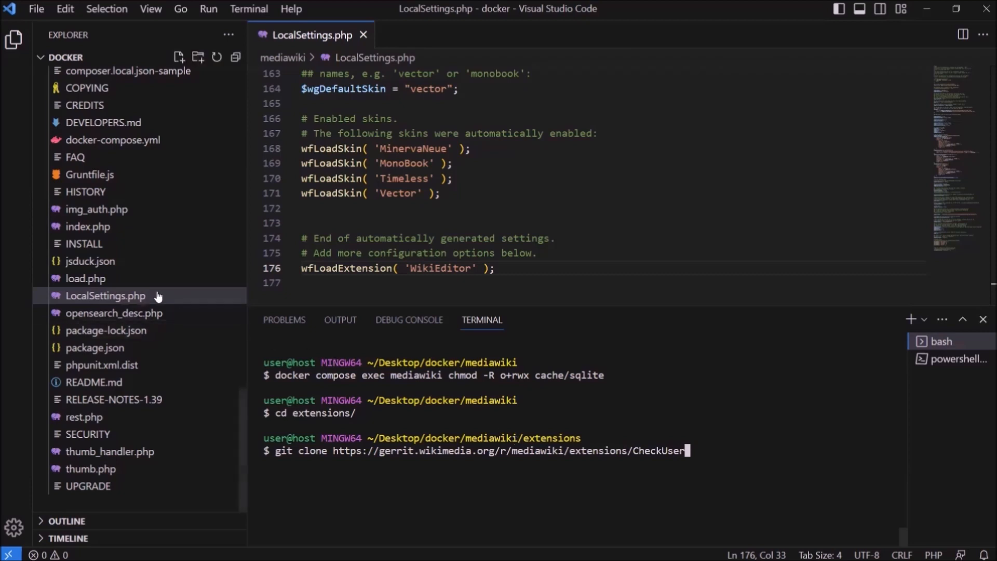
scroll("down", 3)
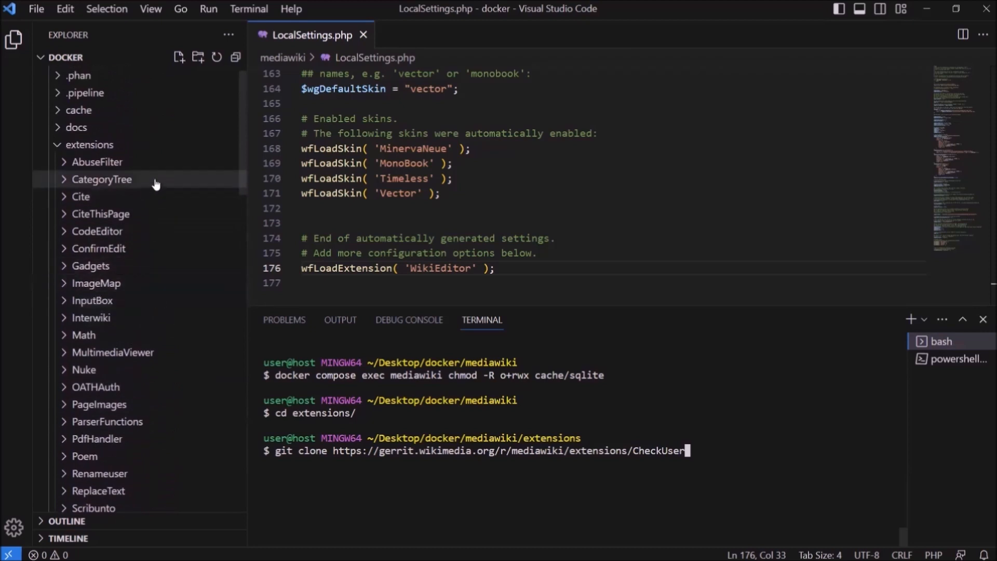
mouse_move(152, 196)
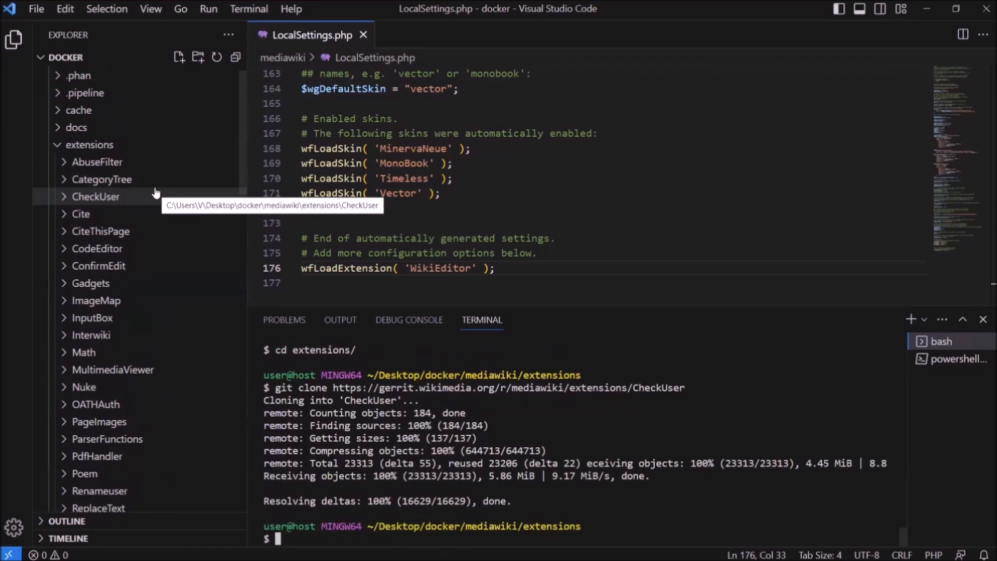
Enter the CheckUser folder and check out the REL1_39 tracking branch
type("cd CheckUser/")
type("git checkout")
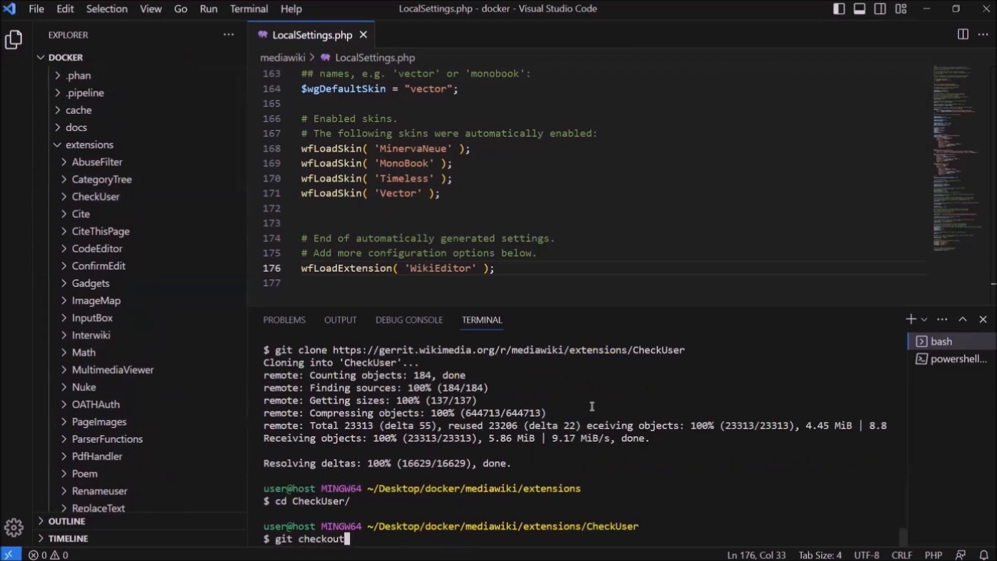
type("--track origi")
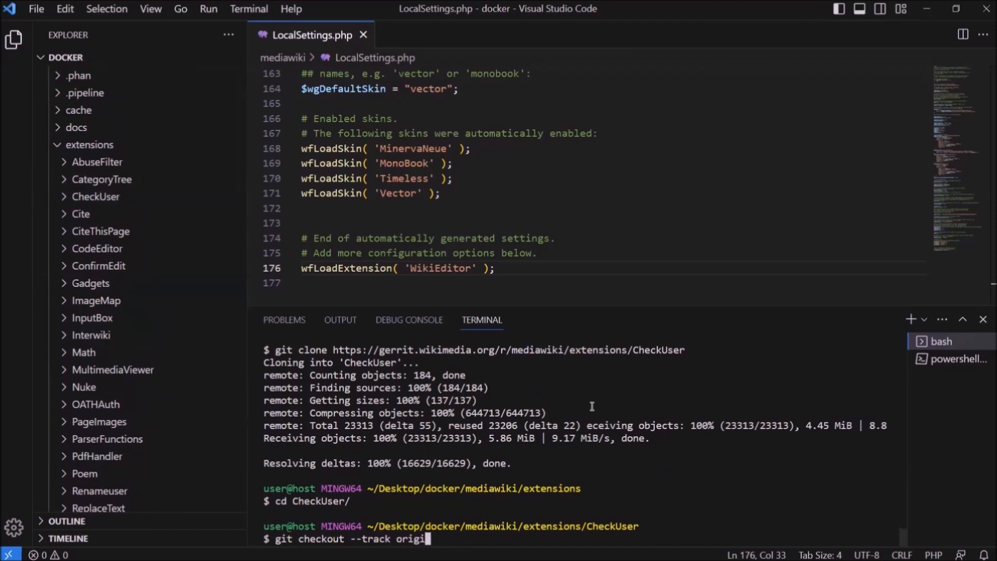
type("n/REL1_39")
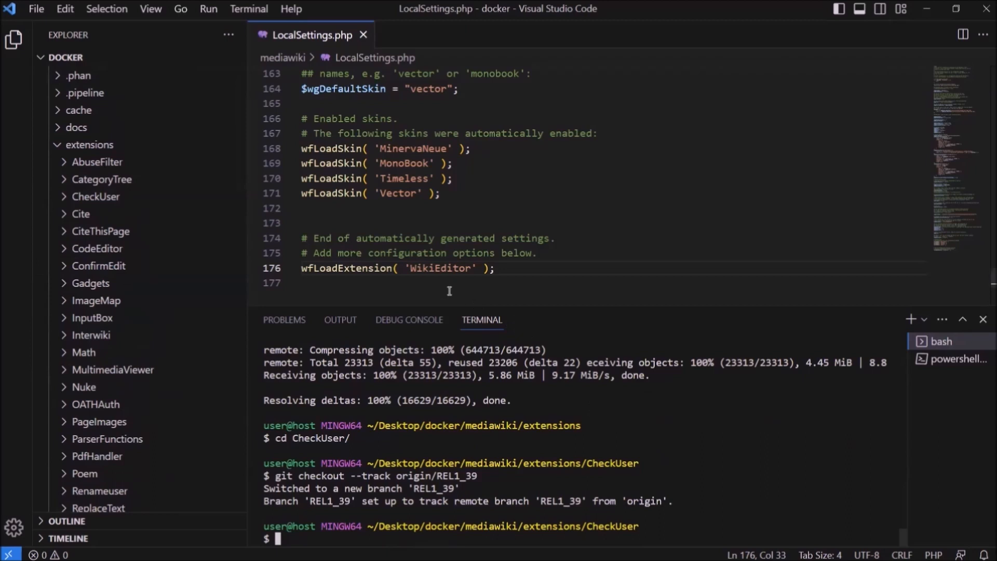
Add wfLoadExtension( 'CheckUser' ); below the WikiEditor line in LocalSettings.php
type("wfLoadExtension(")
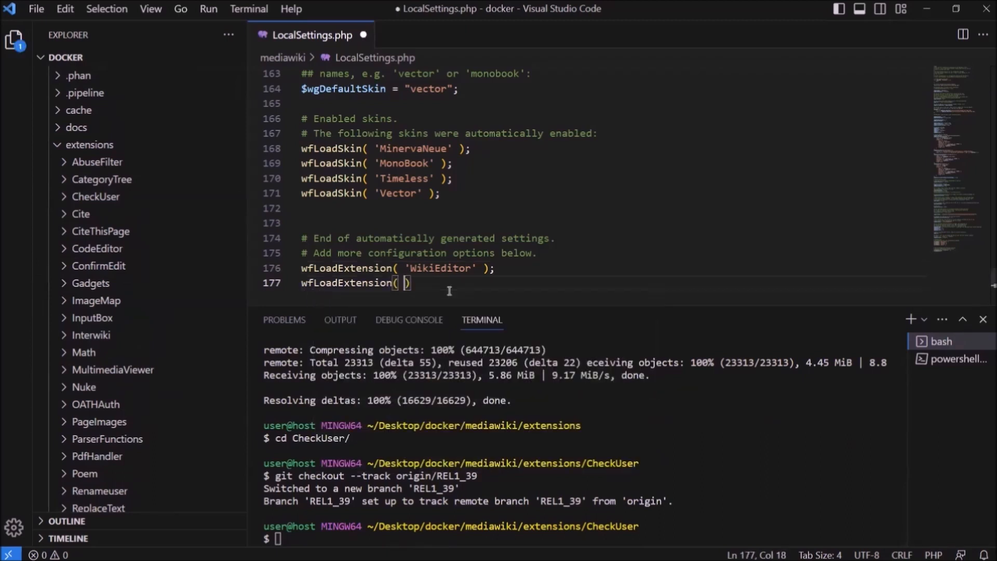
type("'CheckUse'")
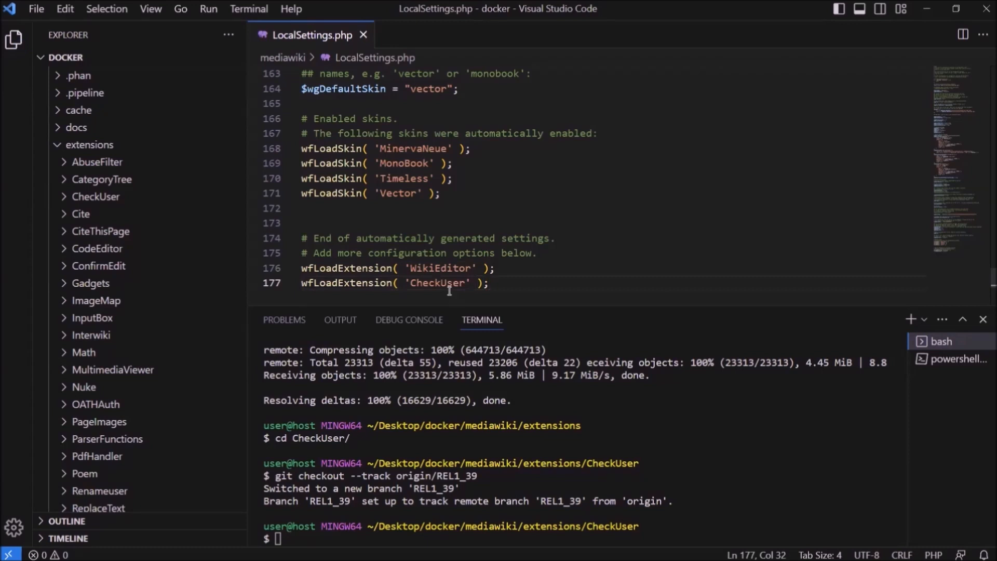
left_click(491, 283)
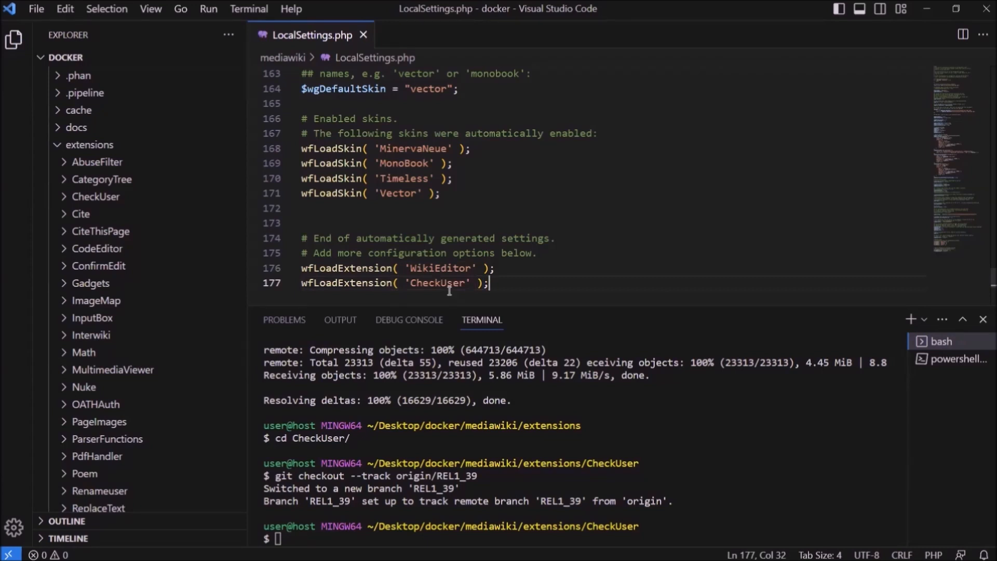
mouse_move(121, 199)
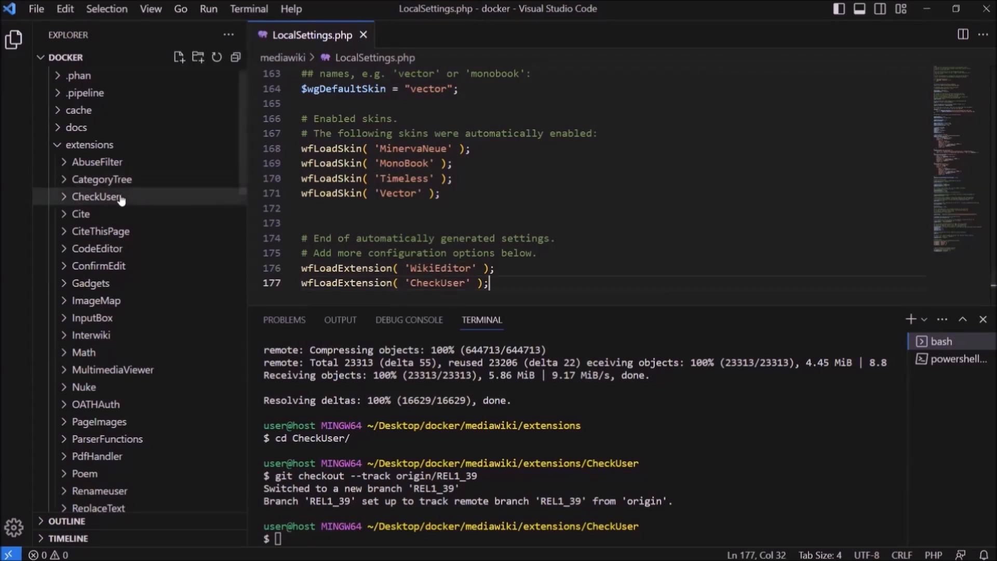
Open extensions/CheckUser/composer.json to see its firebase/php-jwt ^5.2.0 requirement
left_click(98, 196)
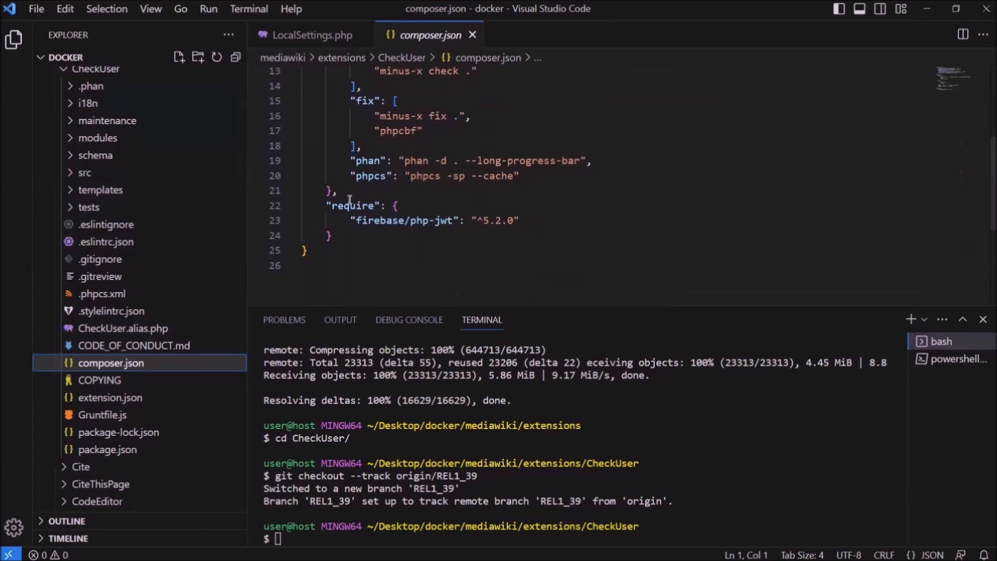
left_click(343, 190)
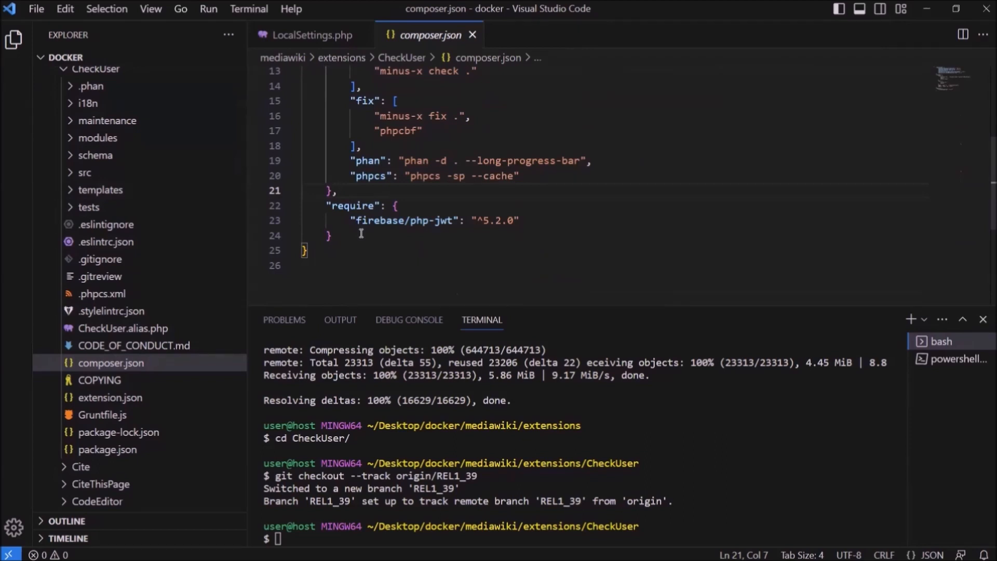
scroll("down", 3)
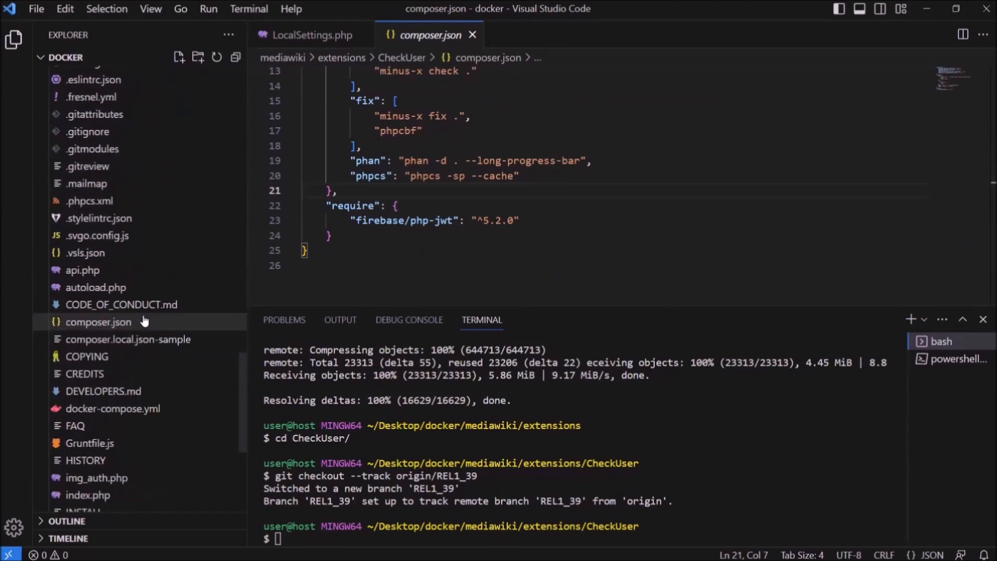
Point composer.local.json's merge-plugin include at extensions/CheckUser/composer.json
scroll("down", 3)
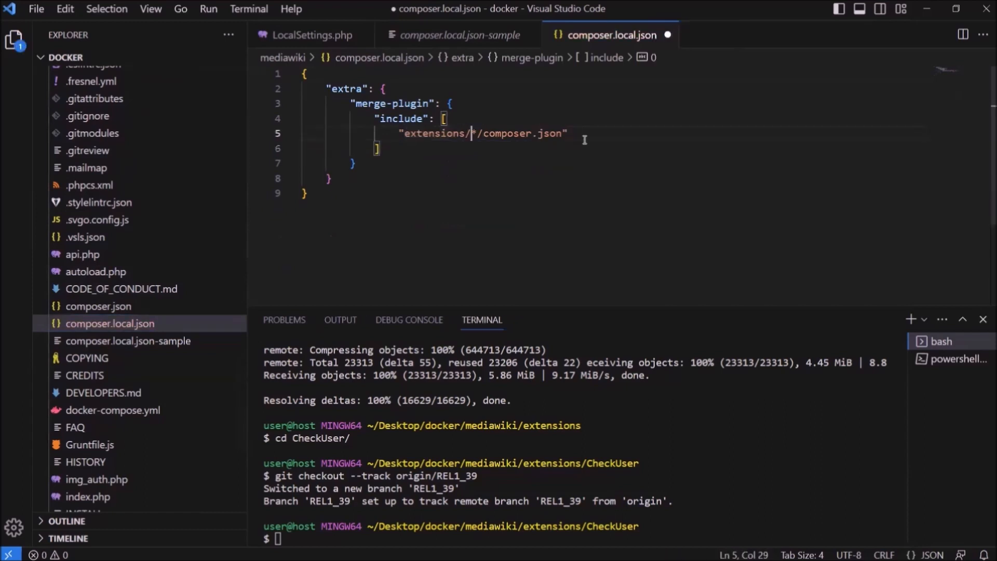
type("CheckUser")
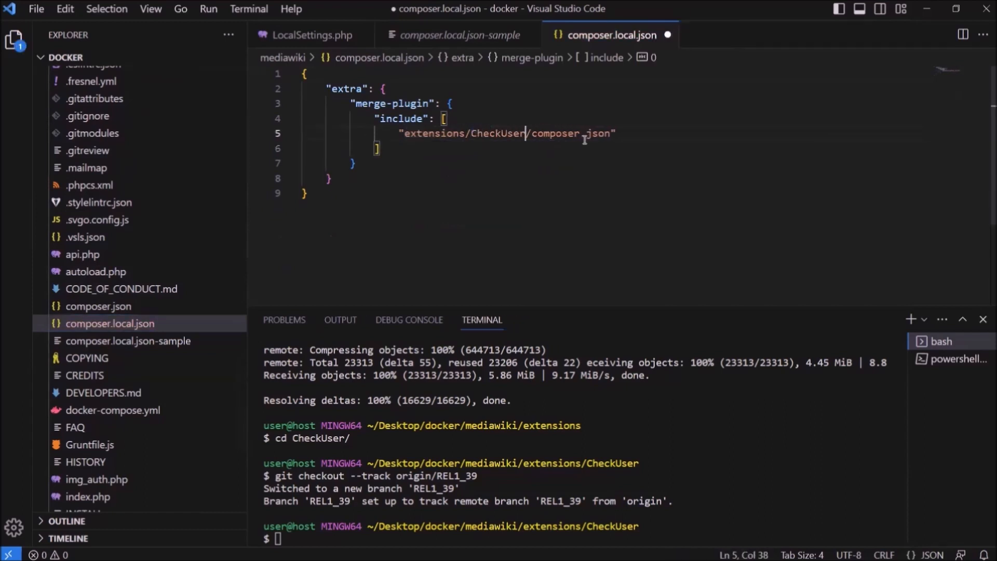
mouse_move(556, 219)
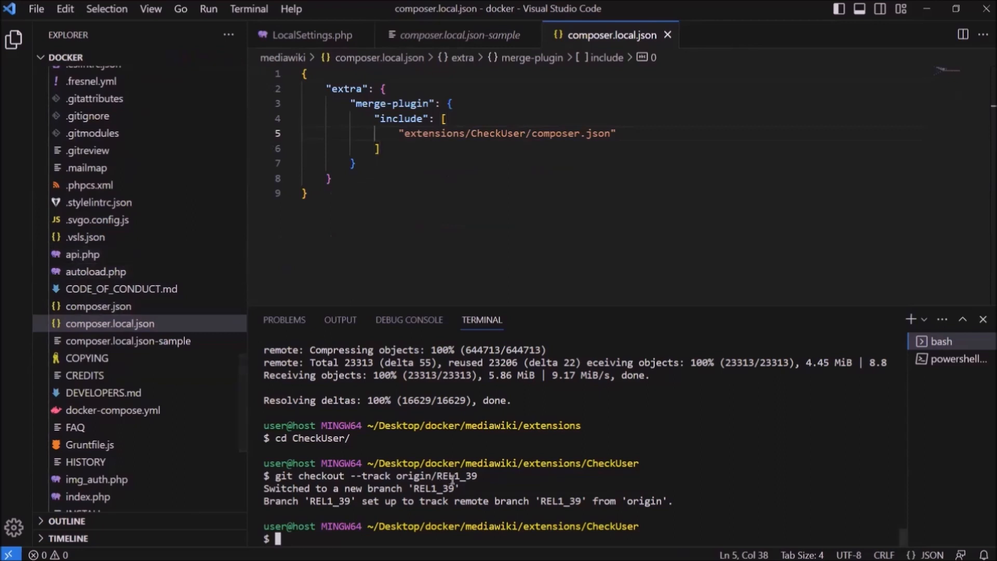
Run 'docker compose exec mediawiki composer update --no-dev' and inspect the vendor folder
type("docker compose exec media")
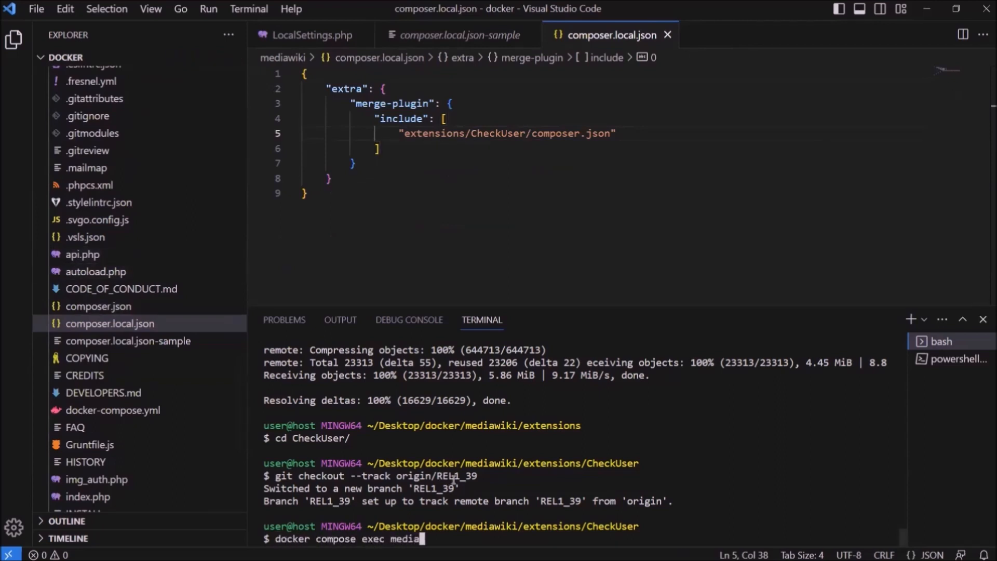
type("wiki")
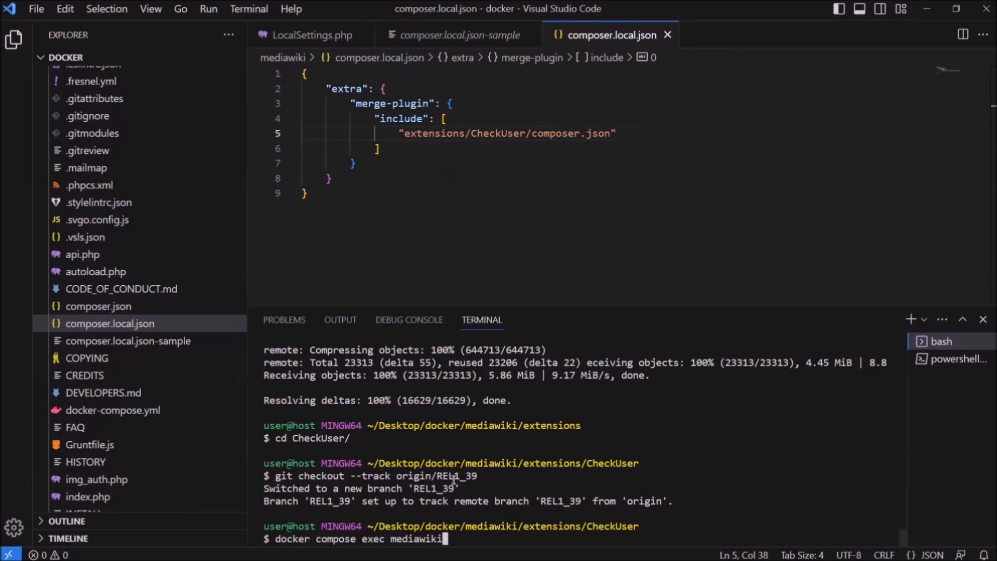
type("composer update --no-dev")
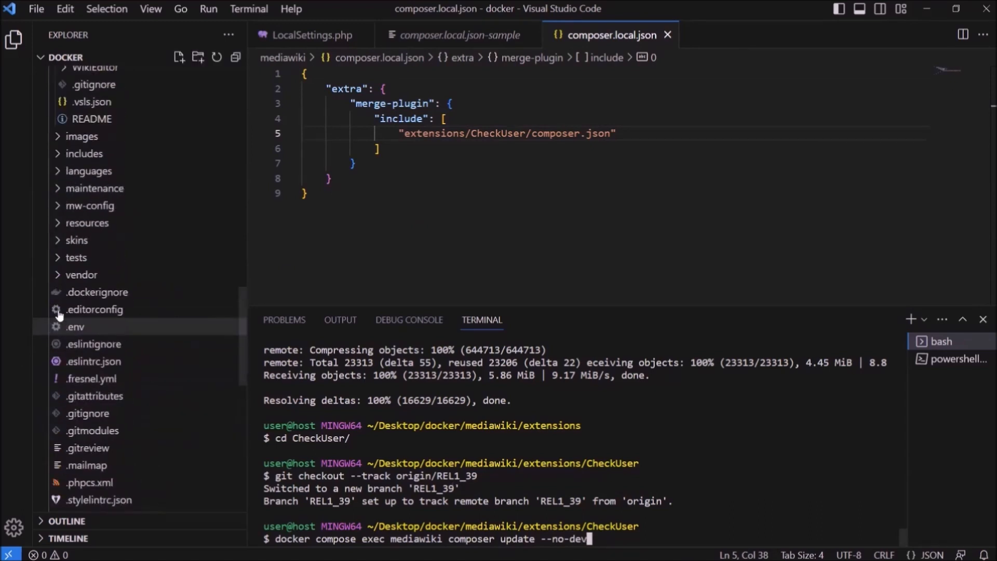
mouse_move(81, 274)
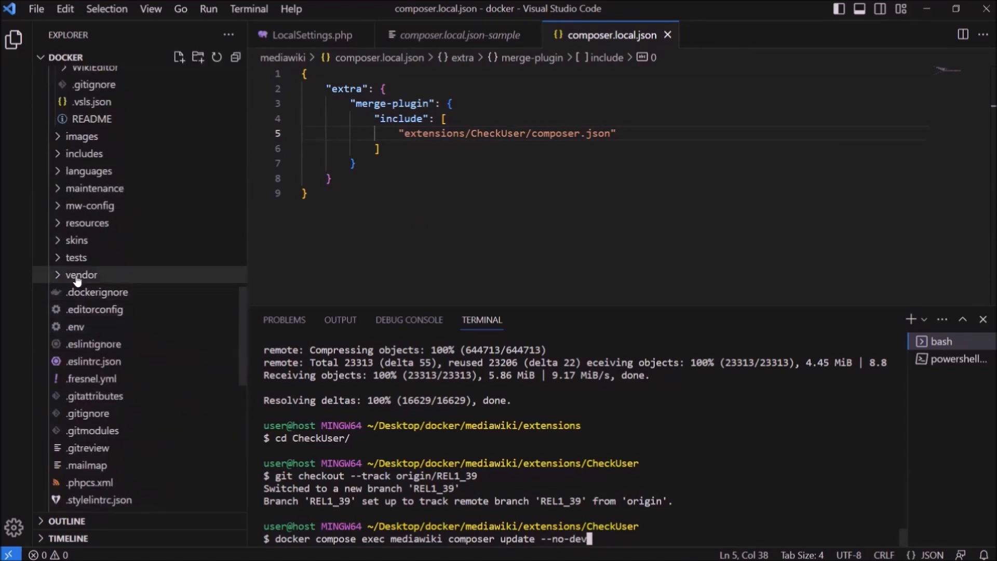
left_click(81, 274)
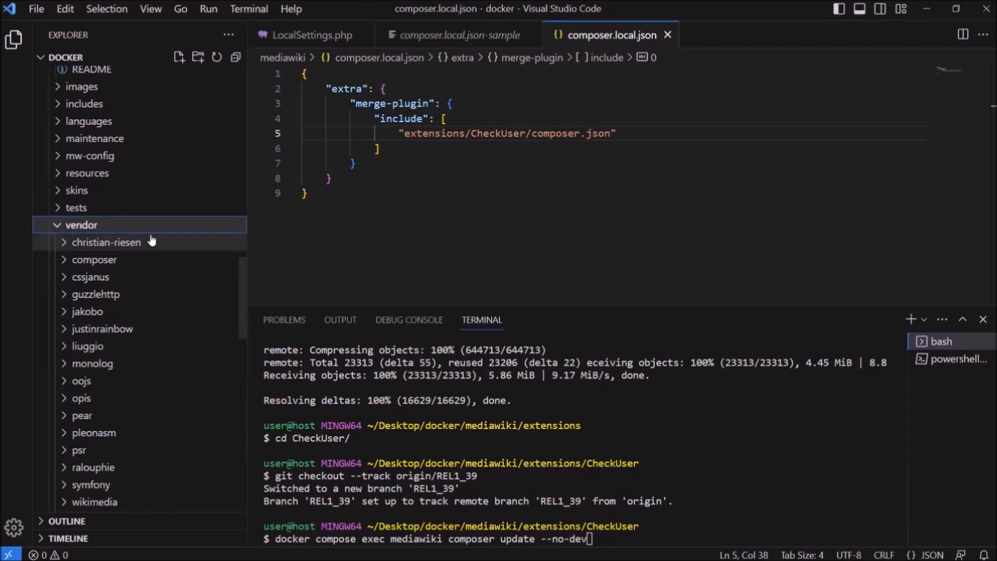
mouse_move(142, 299)
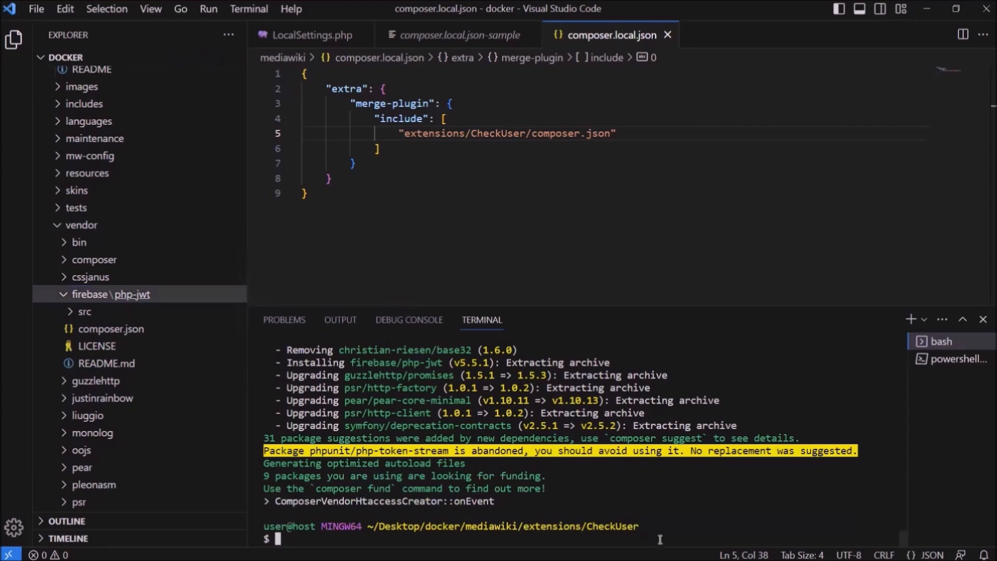
Run update.php via docker compose exec, populating cu_changes and finishing in 16 s
type("docker com")
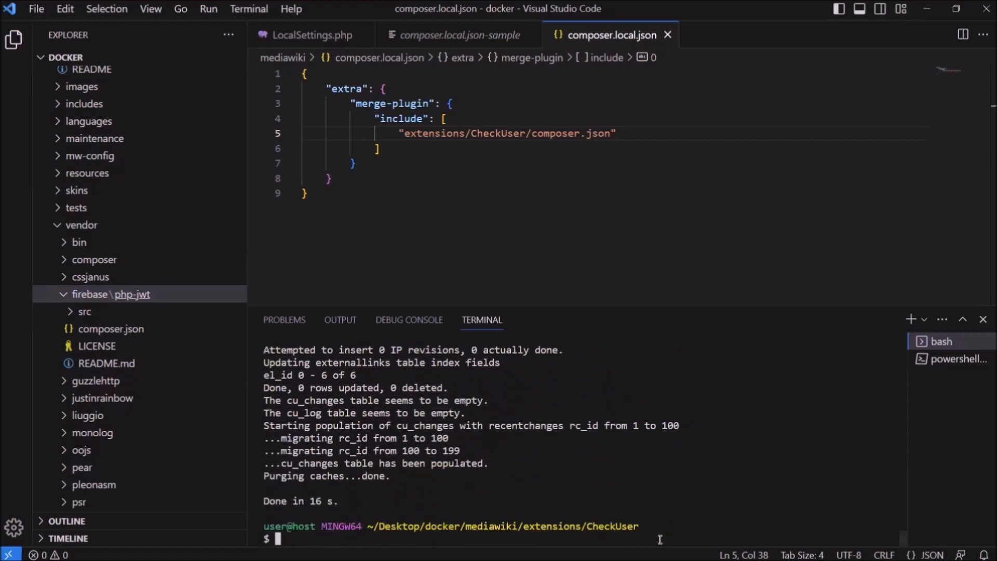
mouse_move(371, 437)
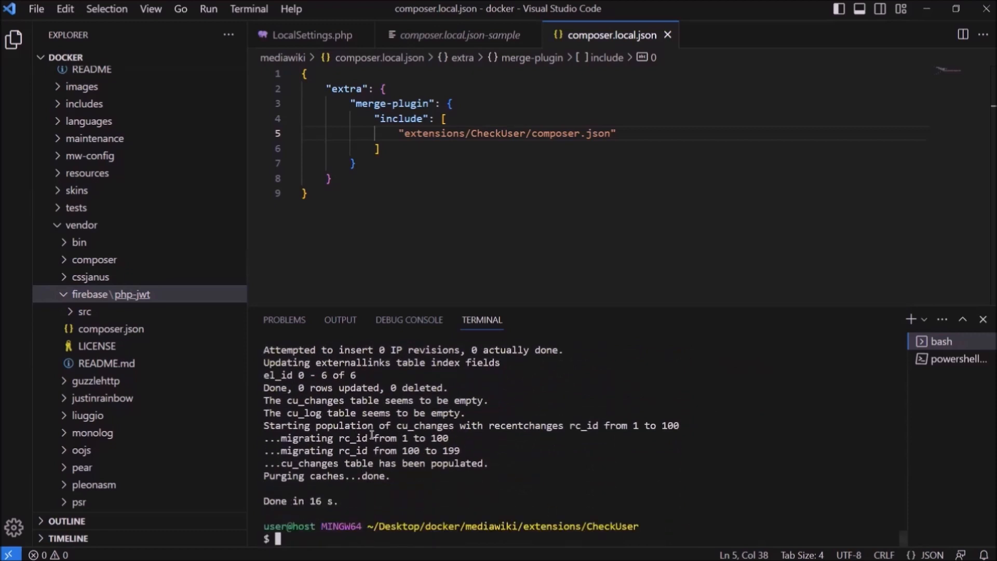
double_click(315, 400)
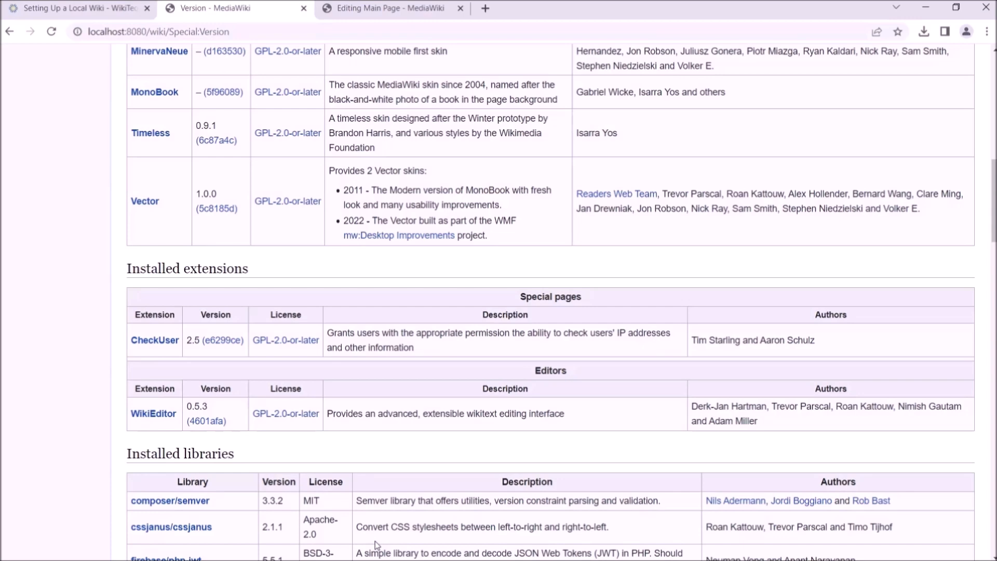
Open a new blank browser tab beside the Version page listing CheckUser 2.5
left_click(642, 8)
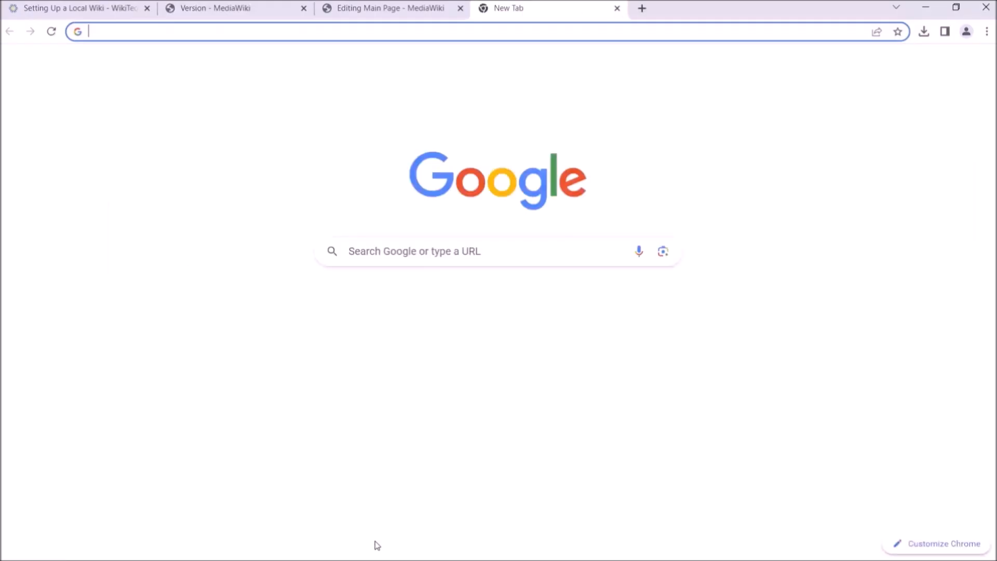
Download the SandboxLink REL1_39 archive from Special:ExtensionDistributor
type("mediawiki.org/wiki/Special:ExtensionDistributor")
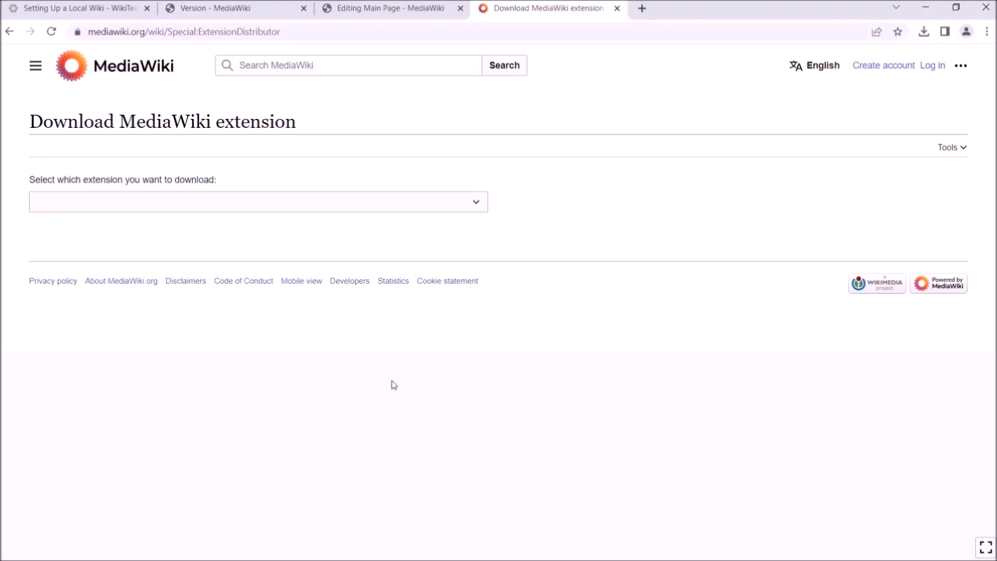
left_click(257, 202)
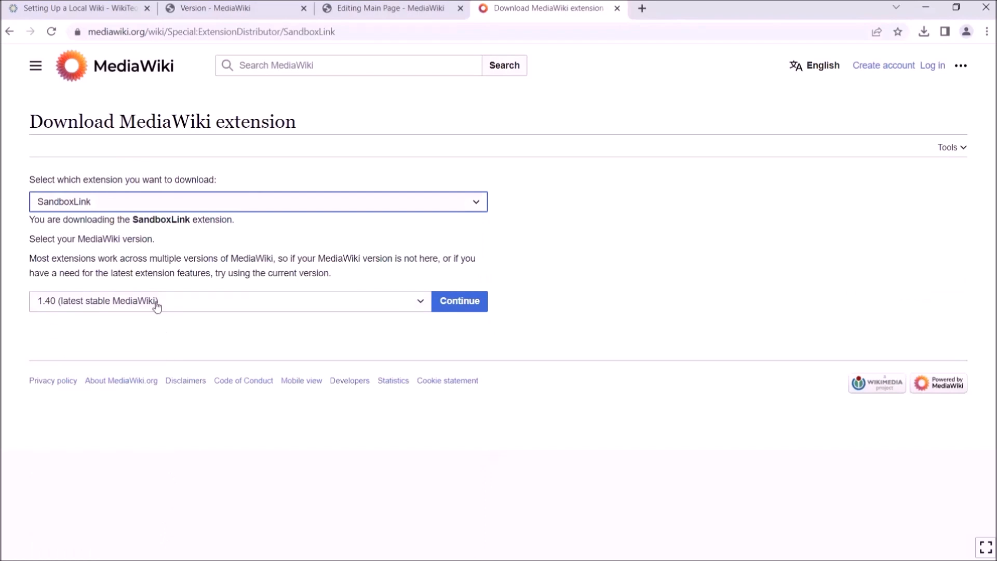
left_click(229, 301)
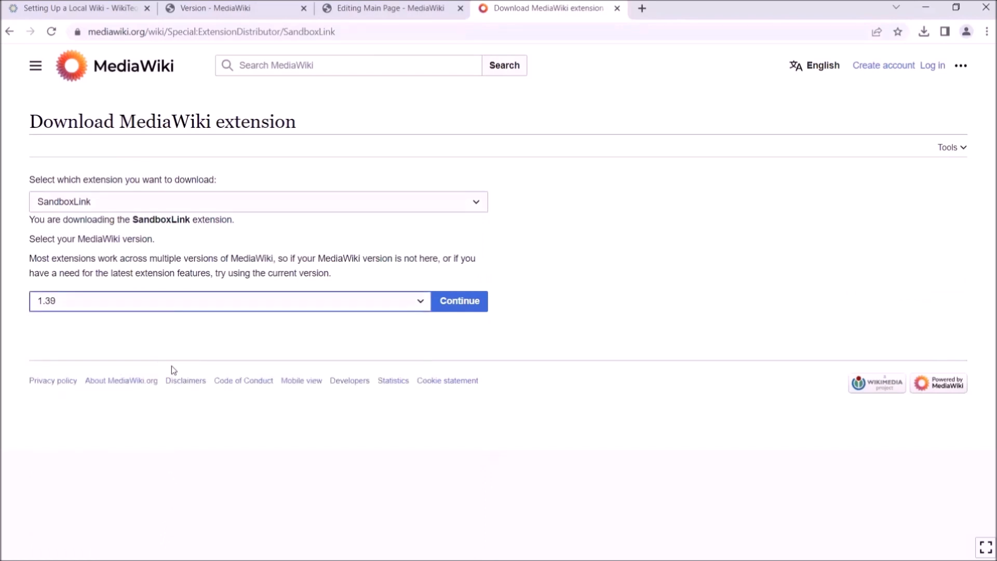
left_click(459, 300)
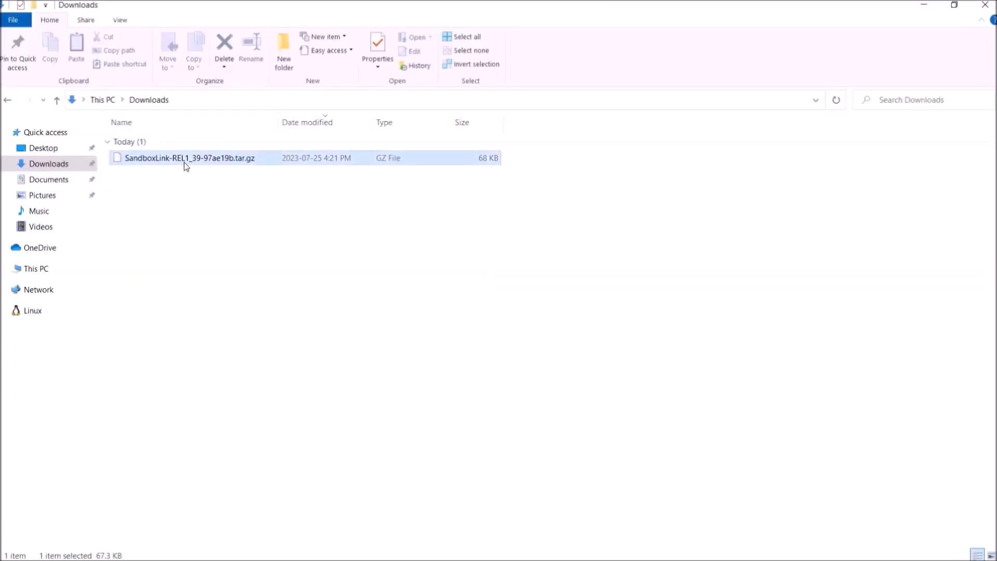
Extract the SandboxLink .tar.gz, then the resulting .tar, with 7-Zip Extract Here
right_click(188, 158)
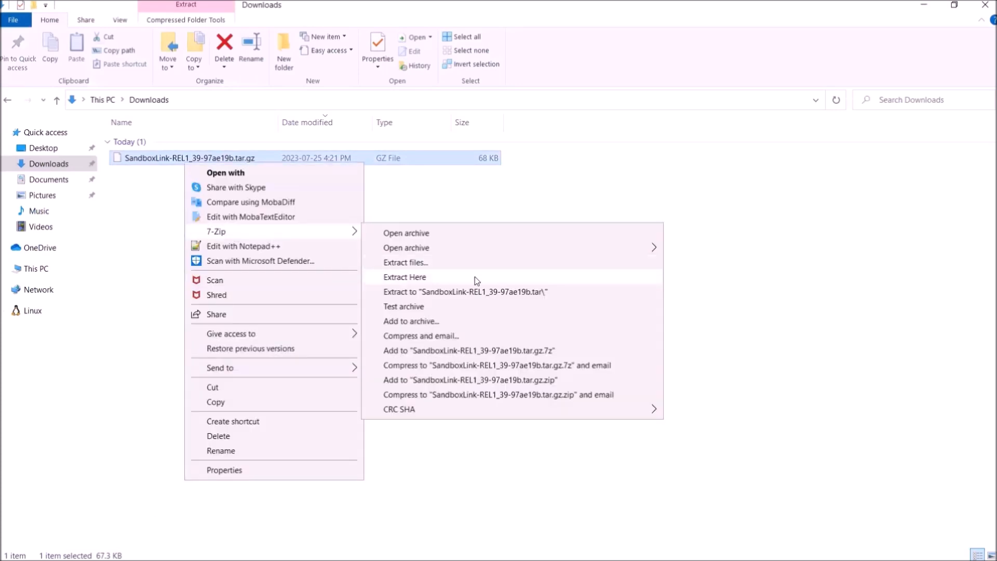
left_click(405, 277)
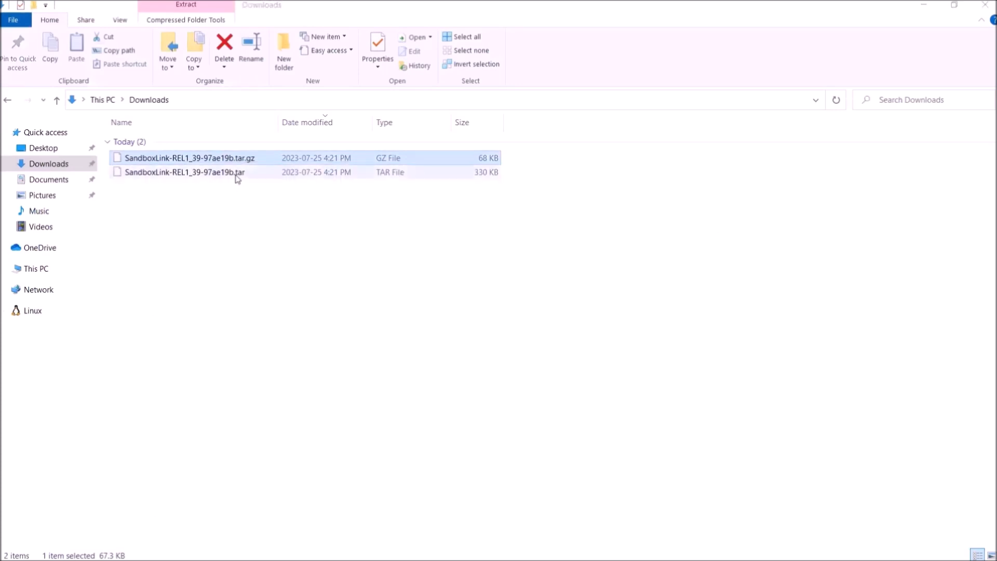
left_click(185, 172)
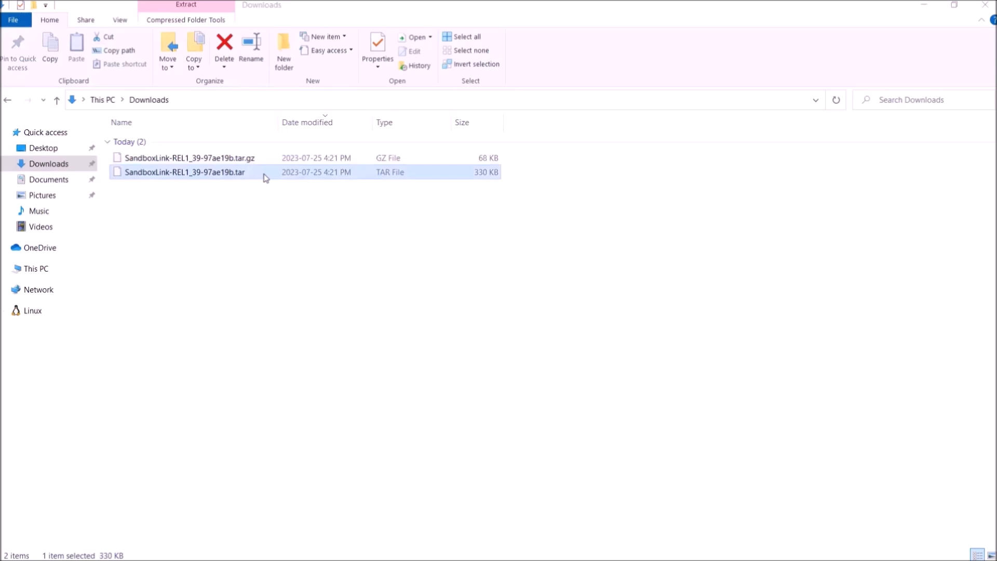
right_click(182, 172)
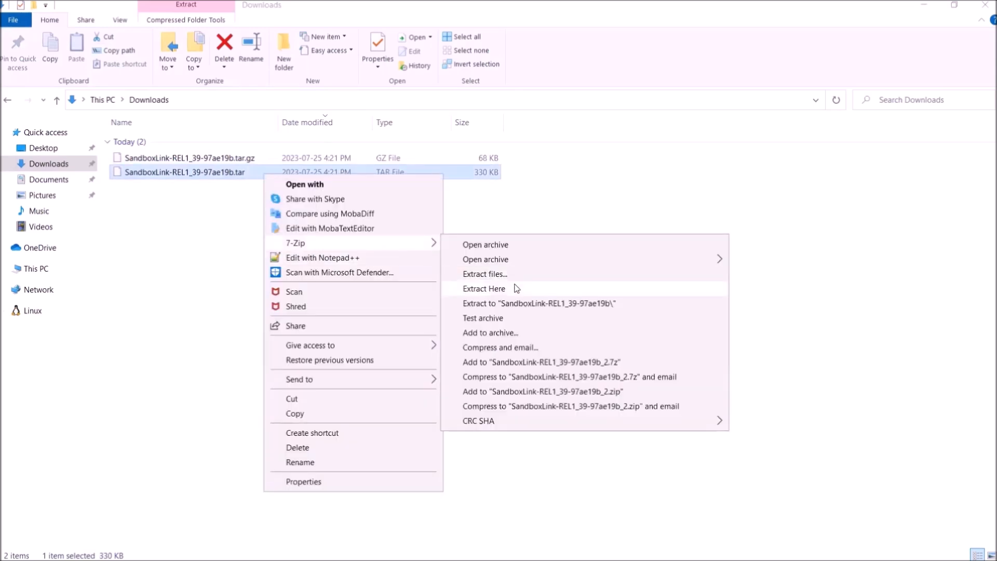
left_click(484, 288)
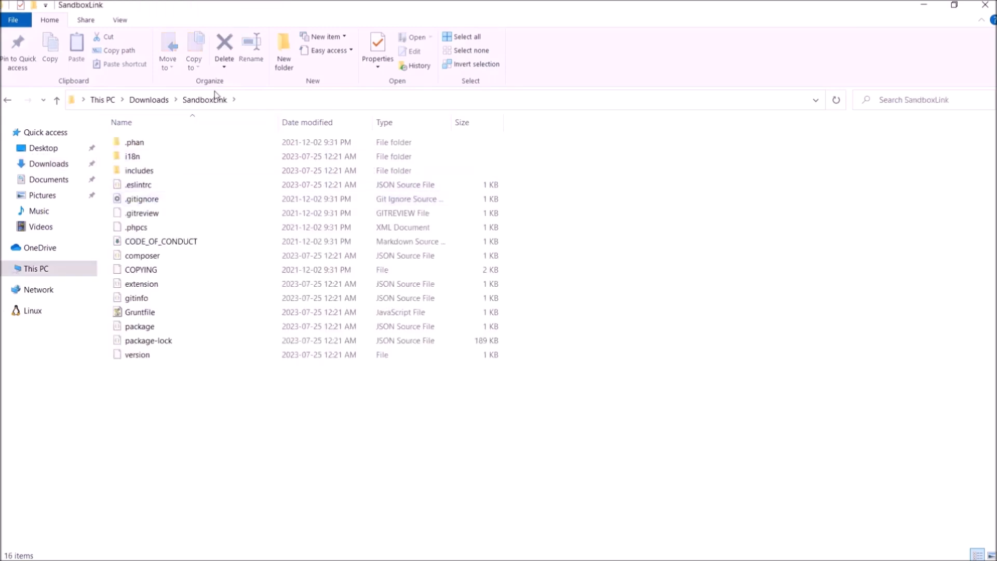
mouse_move(238, 382)
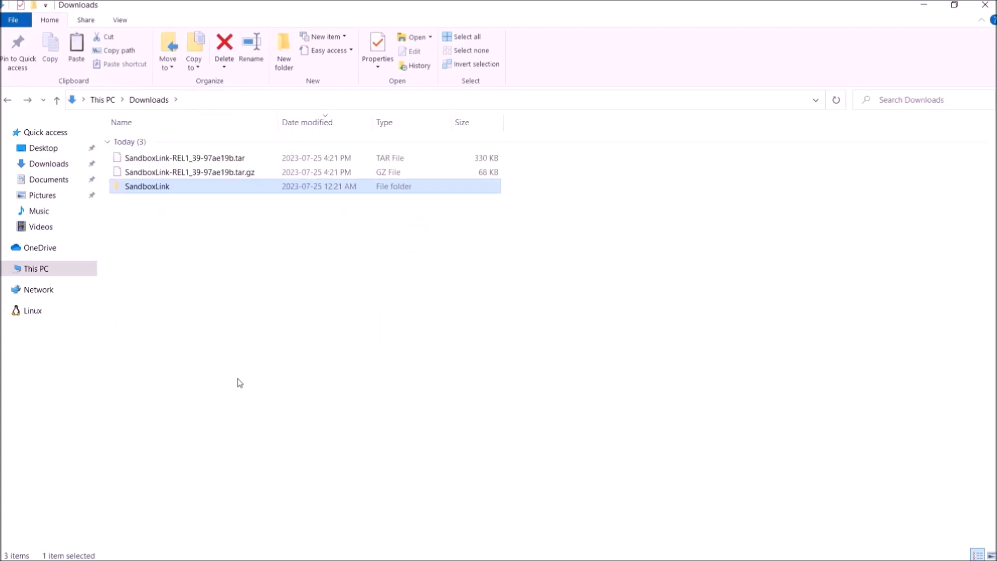
mouse_move(41, 156)
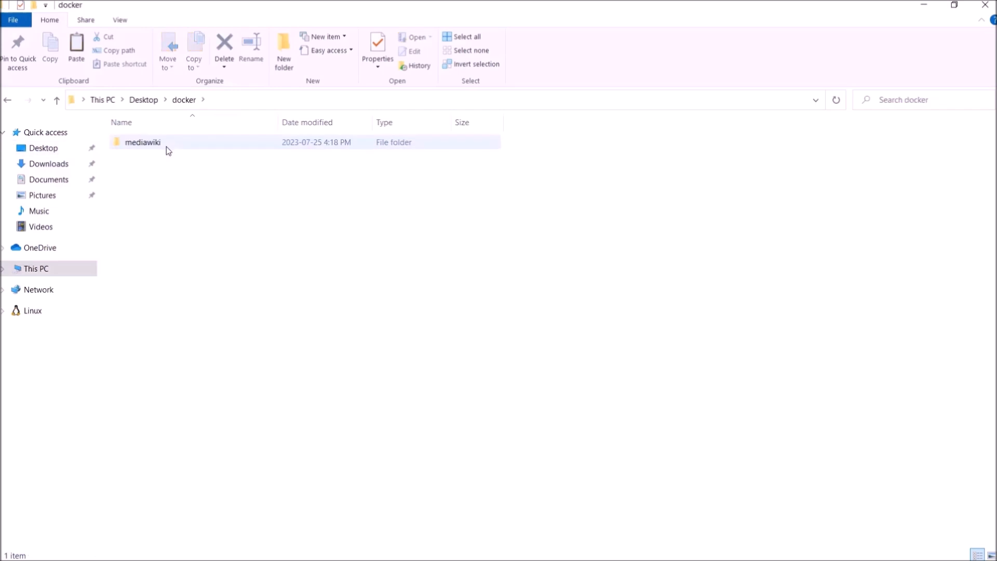
Open the mediawiki folder to reach its extensions folder for SandboxLink
double_click(142, 142)
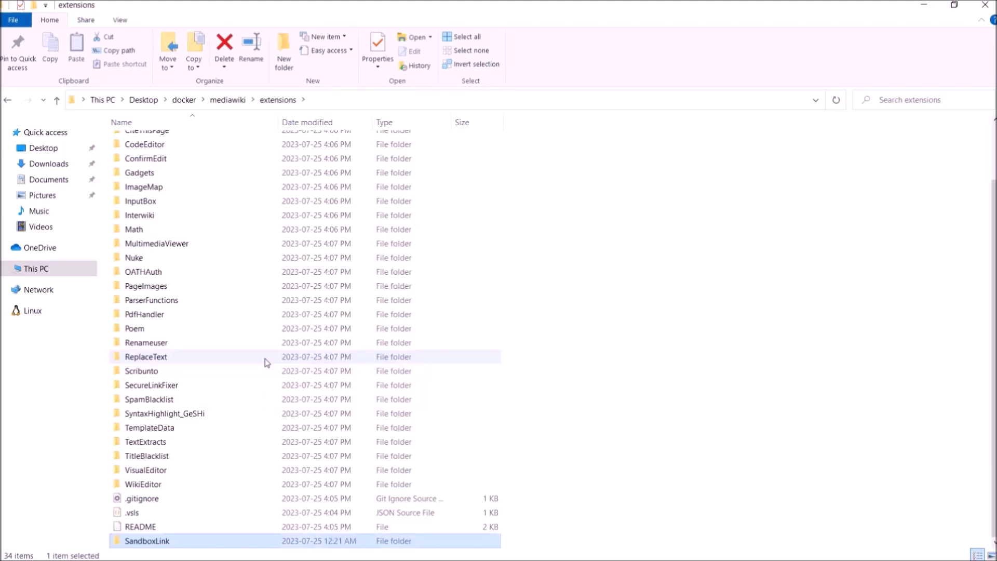
mouse_move(117, 247)
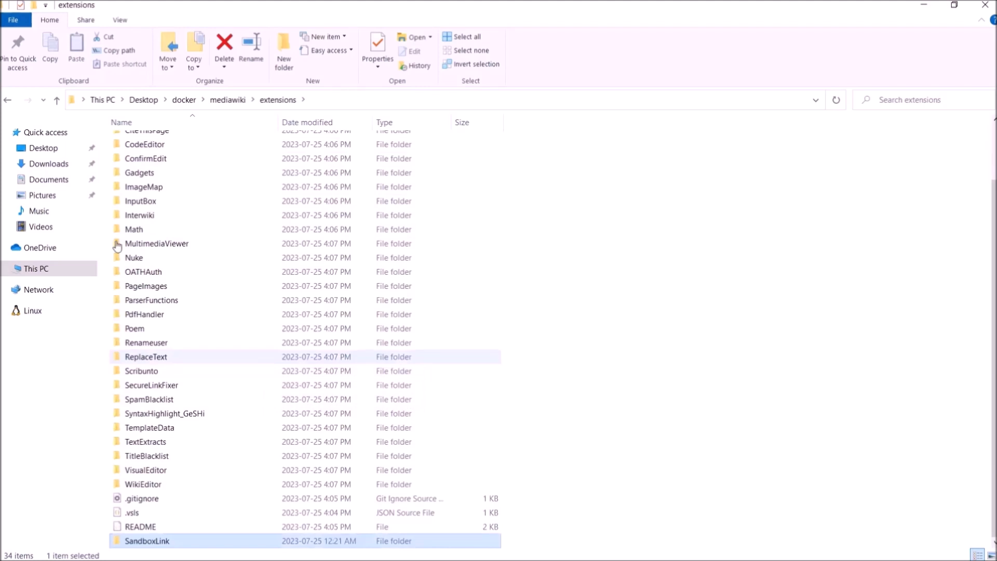